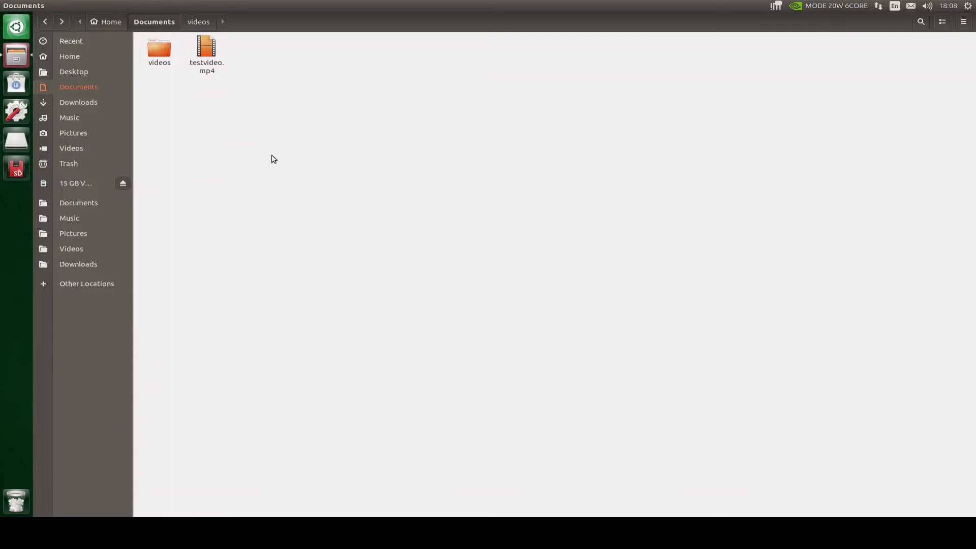
mouse_move(244, 173)
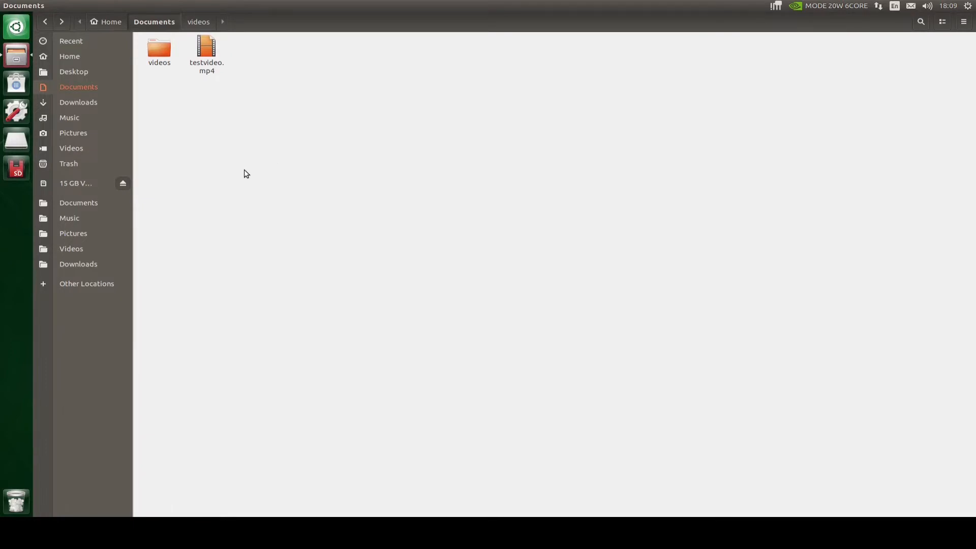
Step: Launch a terminal in the Documents folder from the Files context menu
right_click(246, 172)
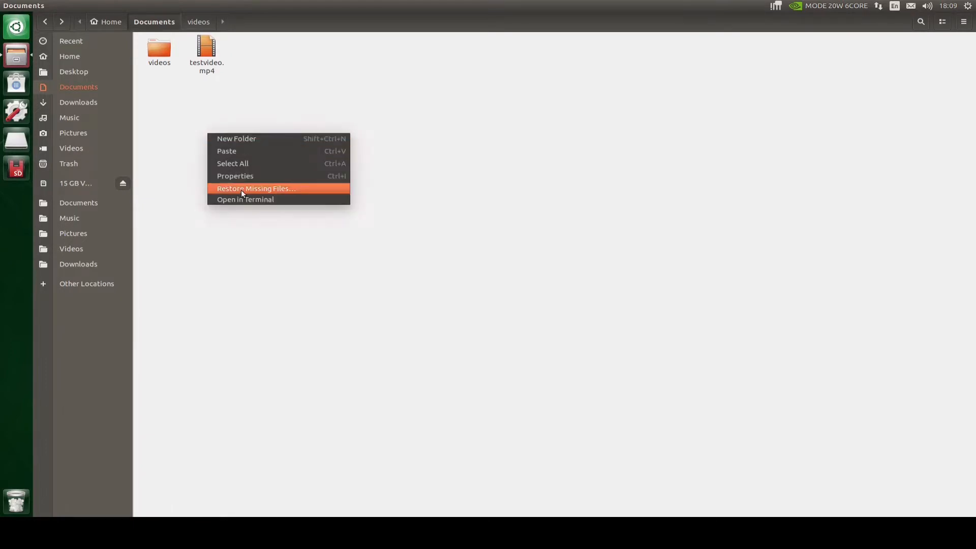
click(244, 199)
text(imp)
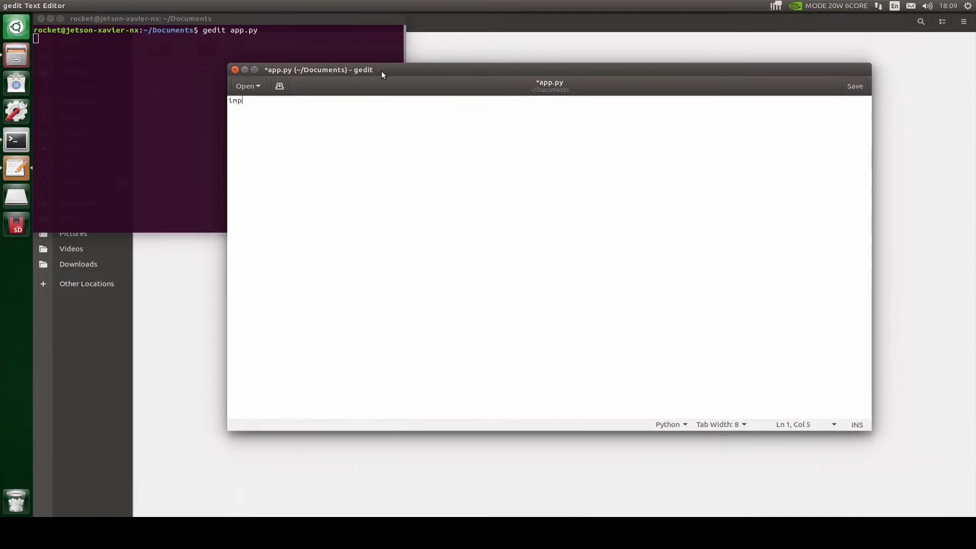
Step: Write import lines for cv2, jetson.inference, jetson.utils and imutils at the top of app.py
text(ort cv2)
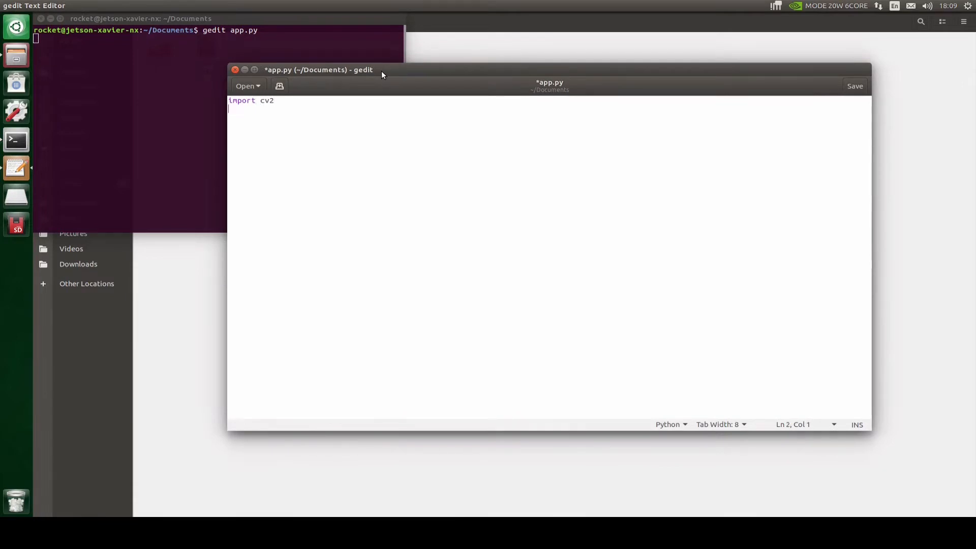
text(import j)
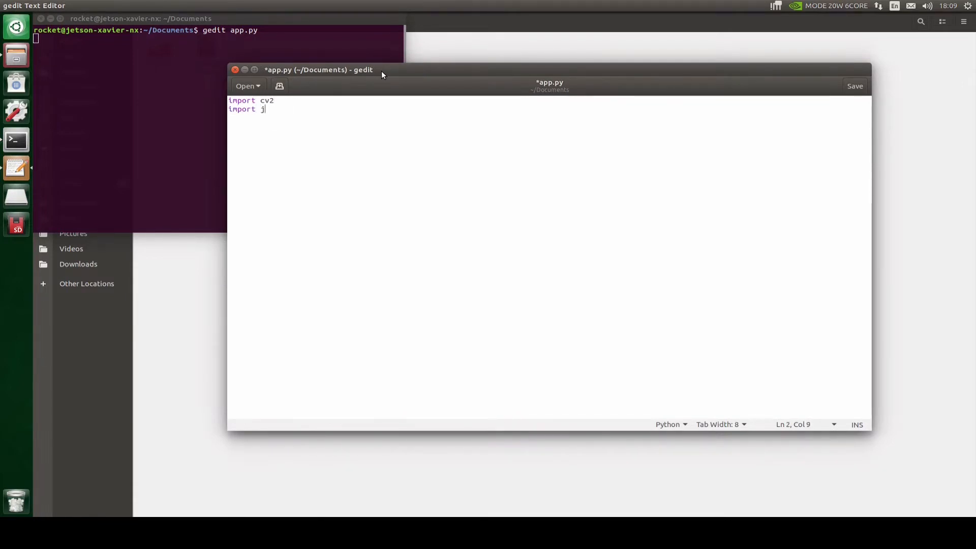
text(etson.infr)
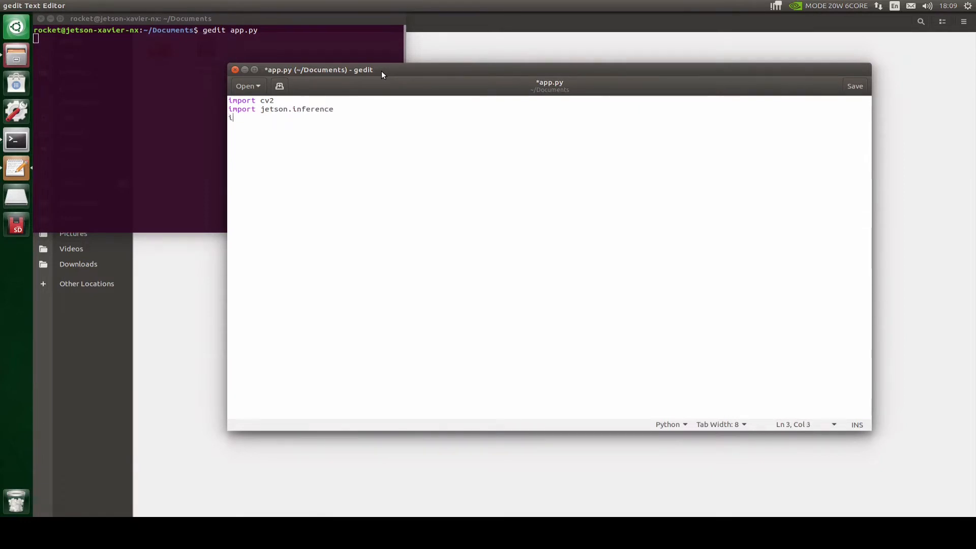
text(mport jetson.utils)
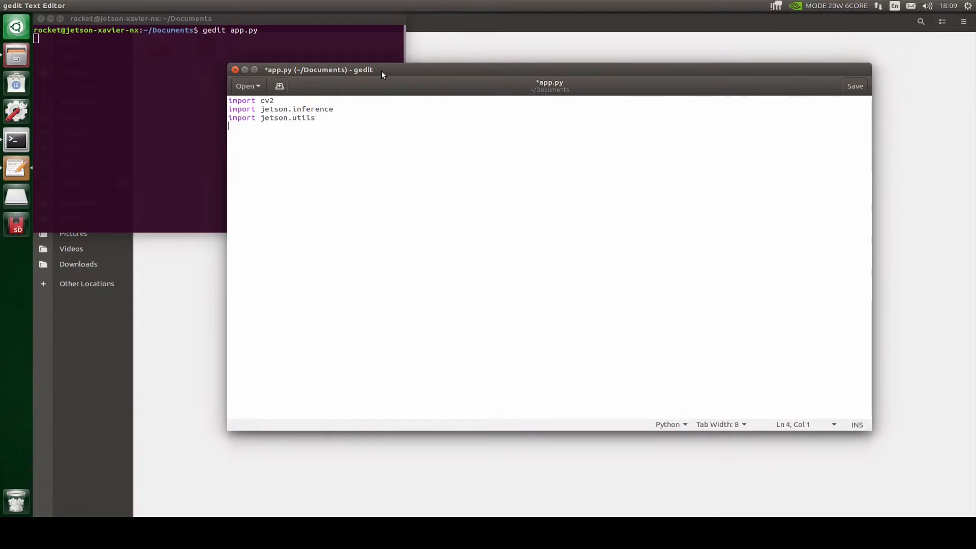
text(impo)
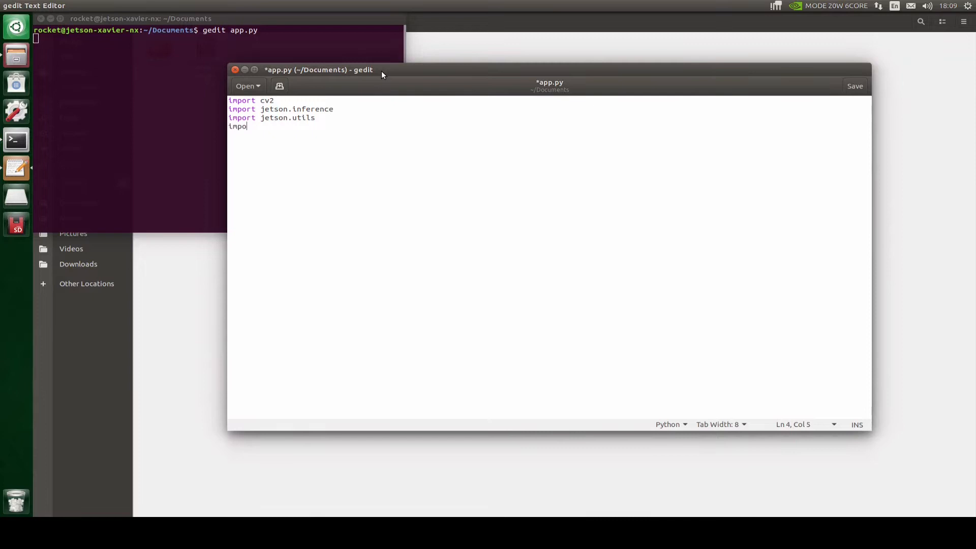
text(rt)
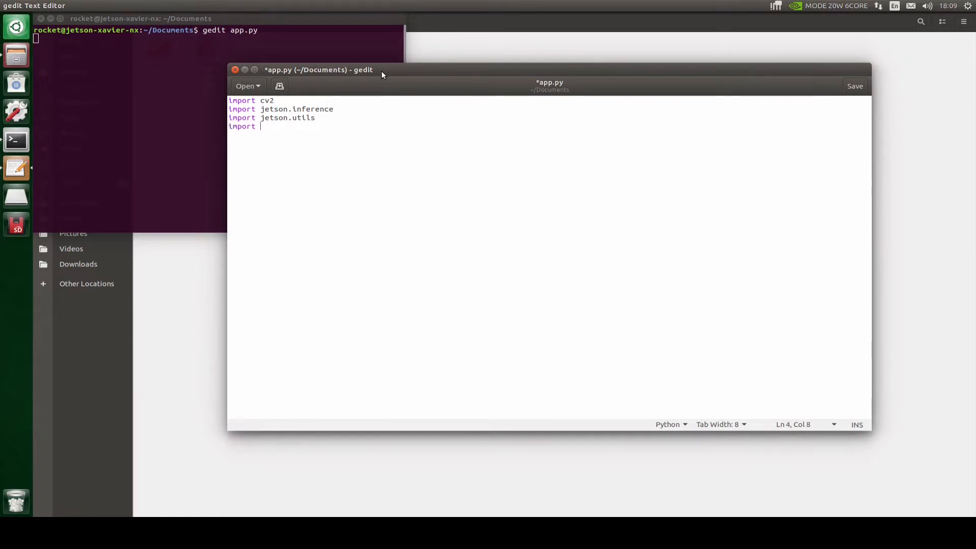
text(imutils)
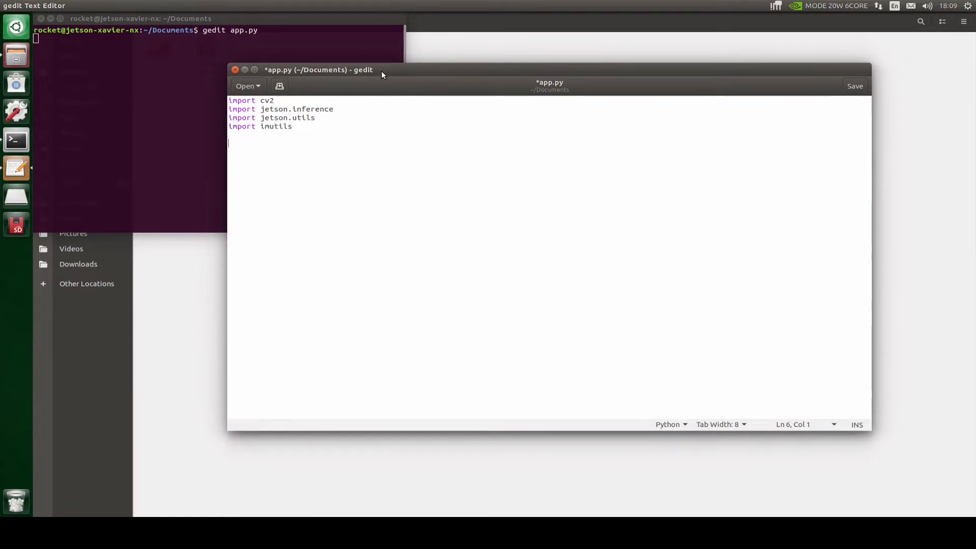
Step: Add cap = cv2.VideoCapture("testvideo.mp4") to open the test video
text(cap)
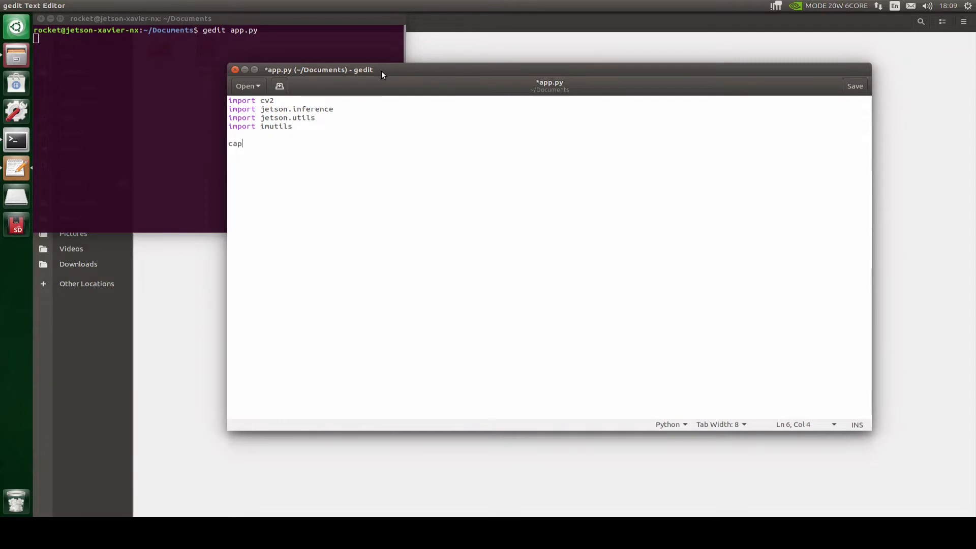
text(= cv2)
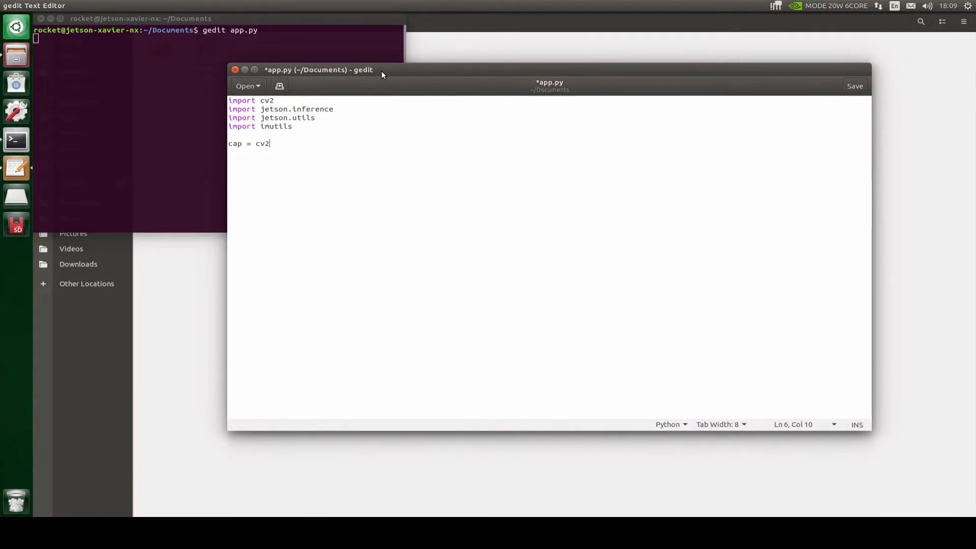
text(.VideoCapture("t)
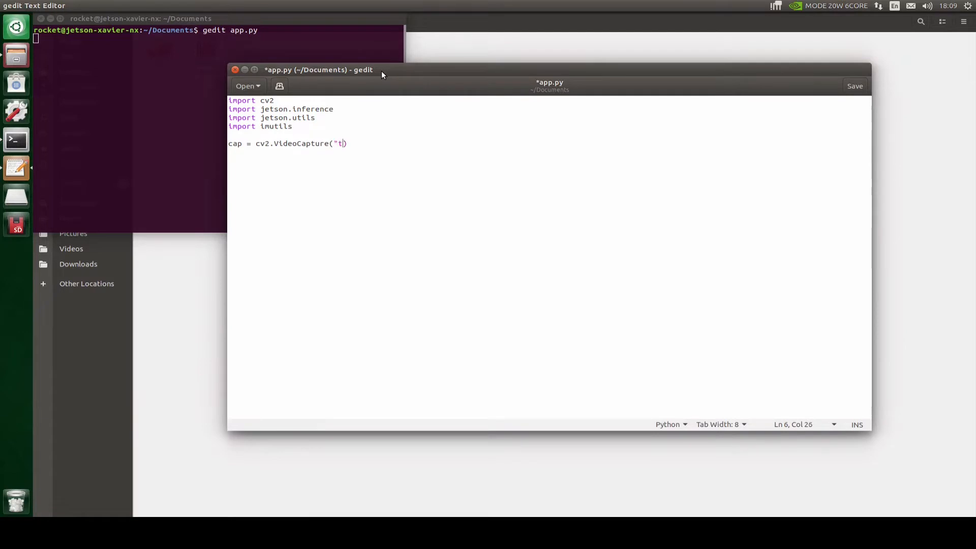
text(estvideo.)
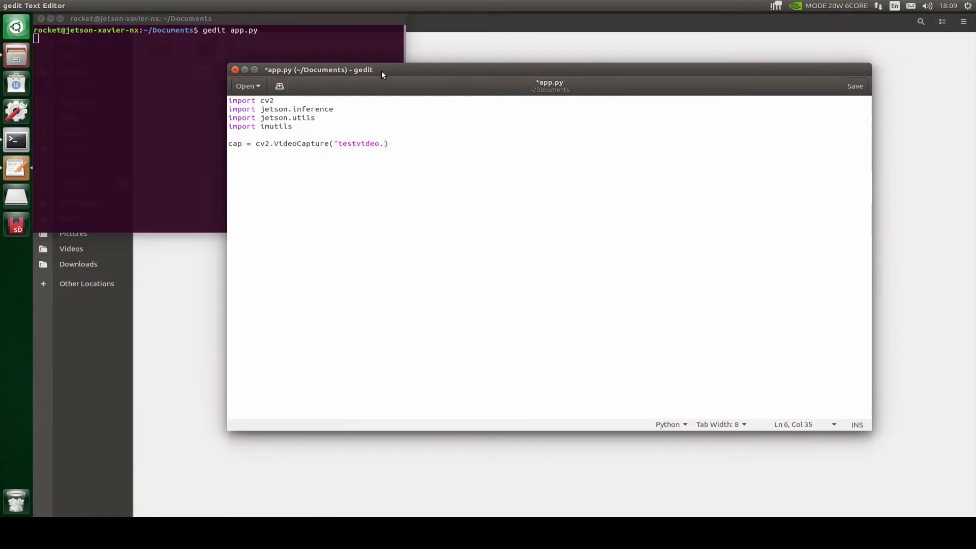
text(mp4)
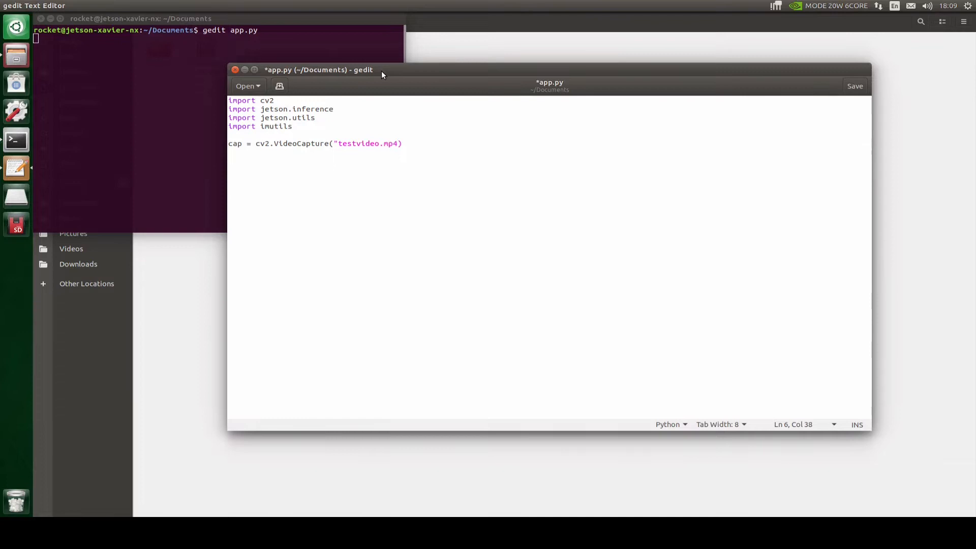
key(Return)
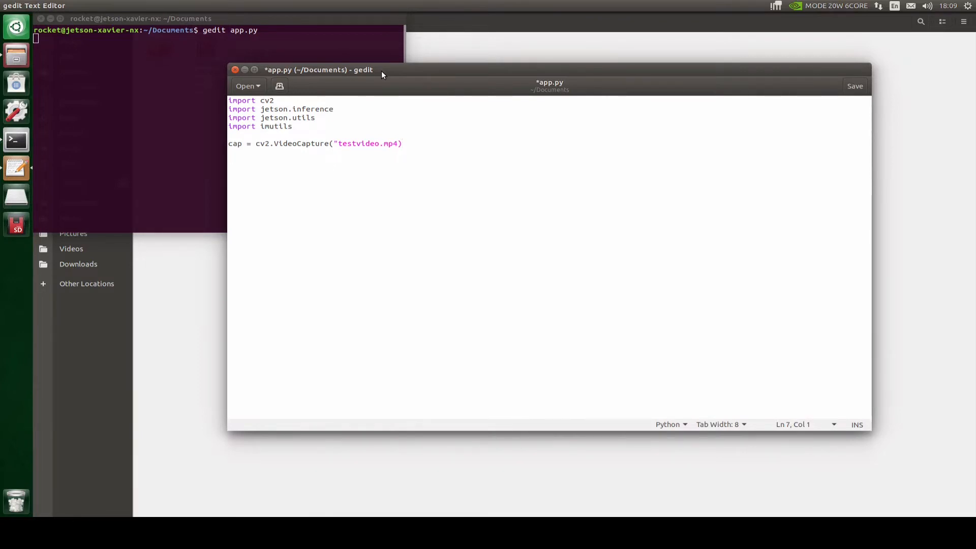
Step: Add net = jetson.inference.detectNet("ssd-mobilenet-v2") and begin the while loop line
text(net)
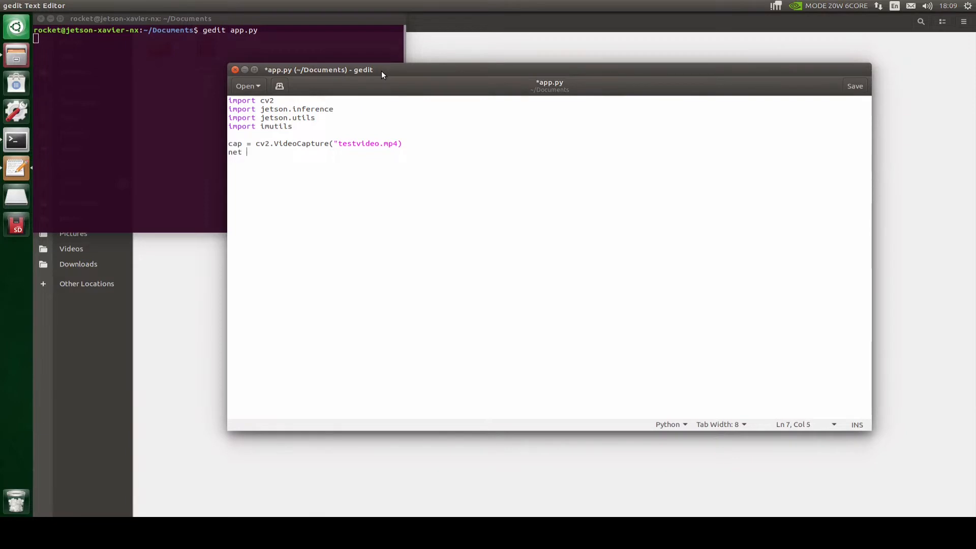
text(= jetson.)
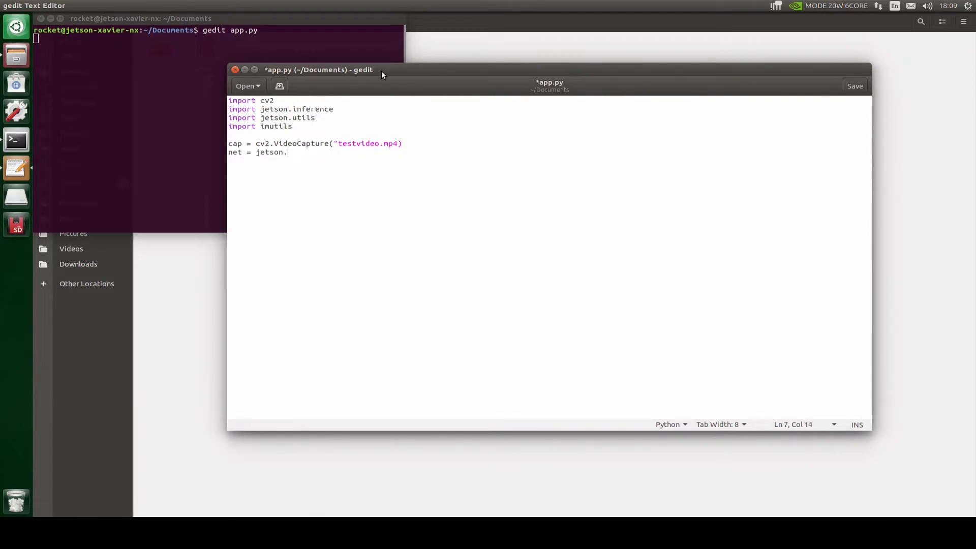
text(inference)
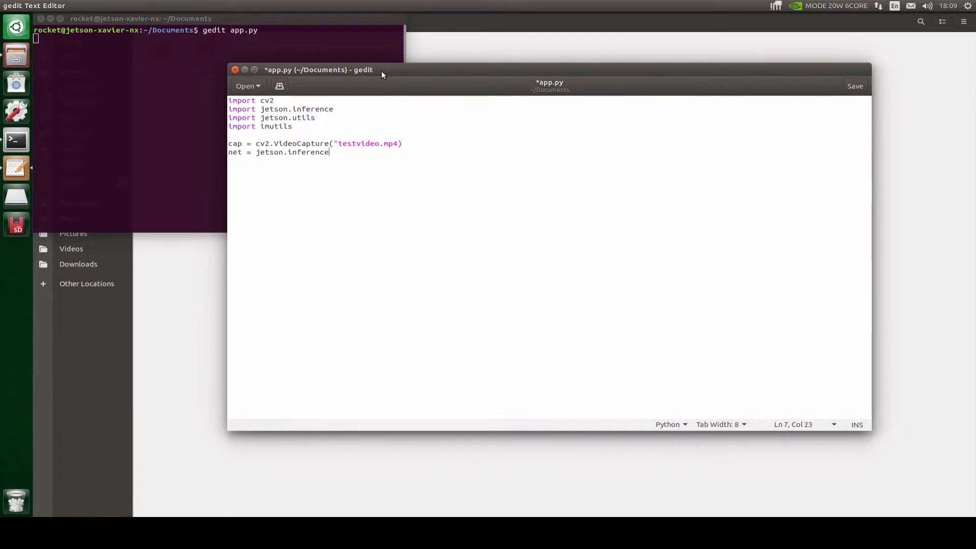
text(.detec)
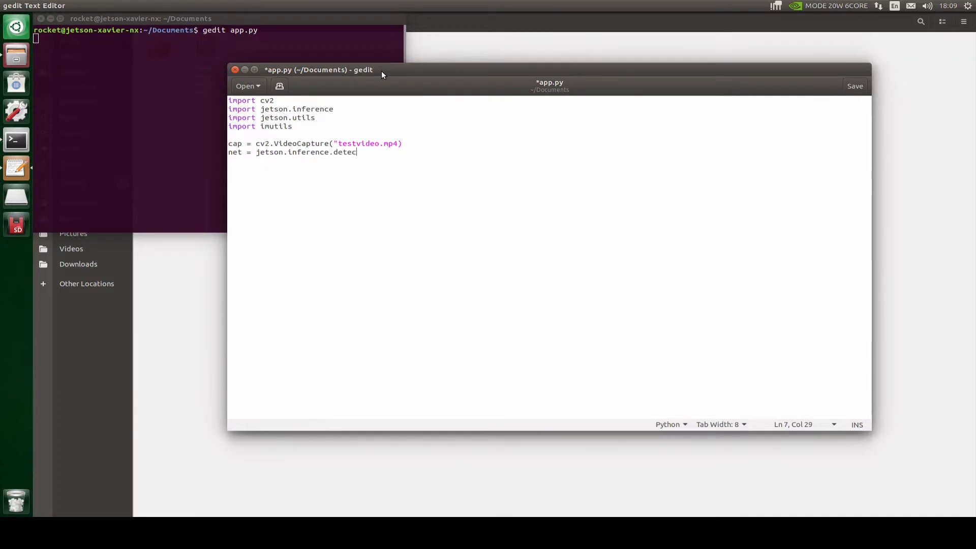
text(tNet())
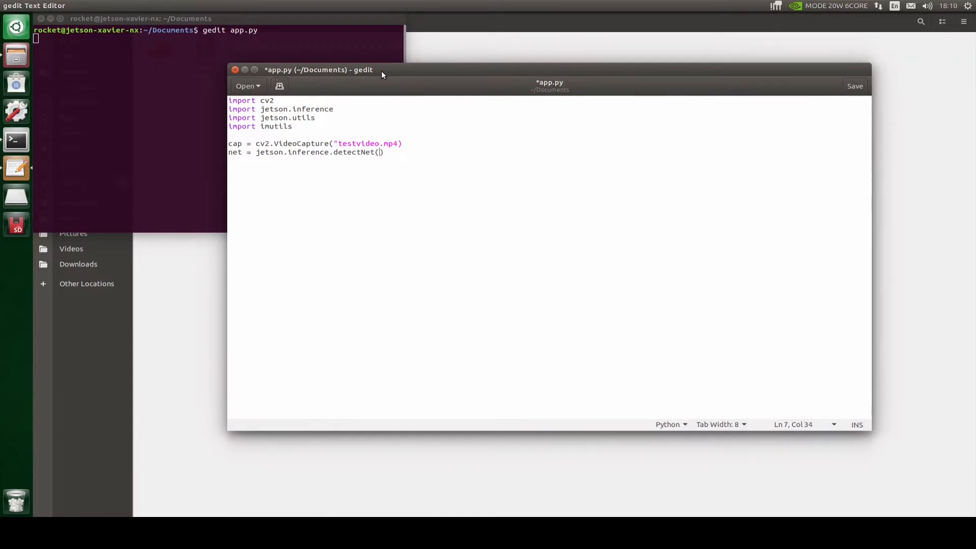
text("")
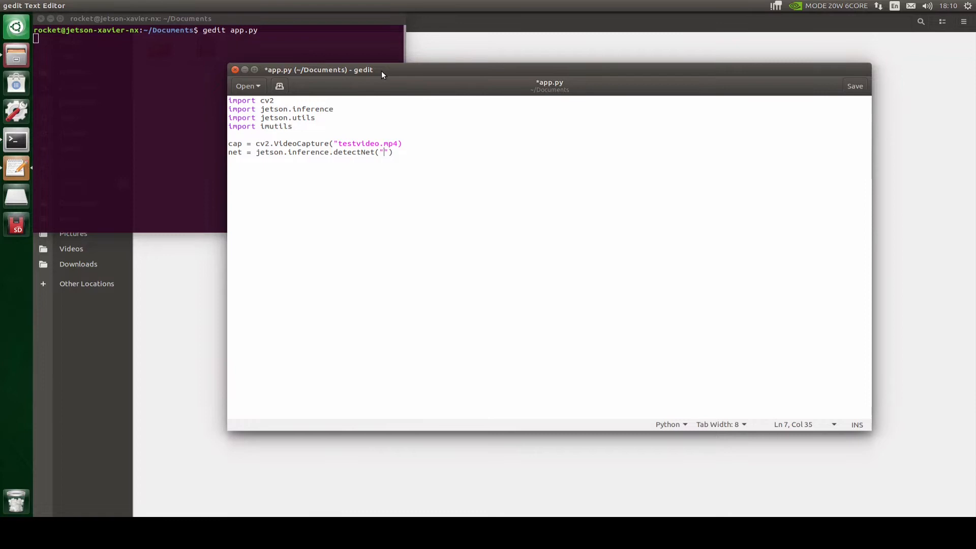
text(ssd-m)
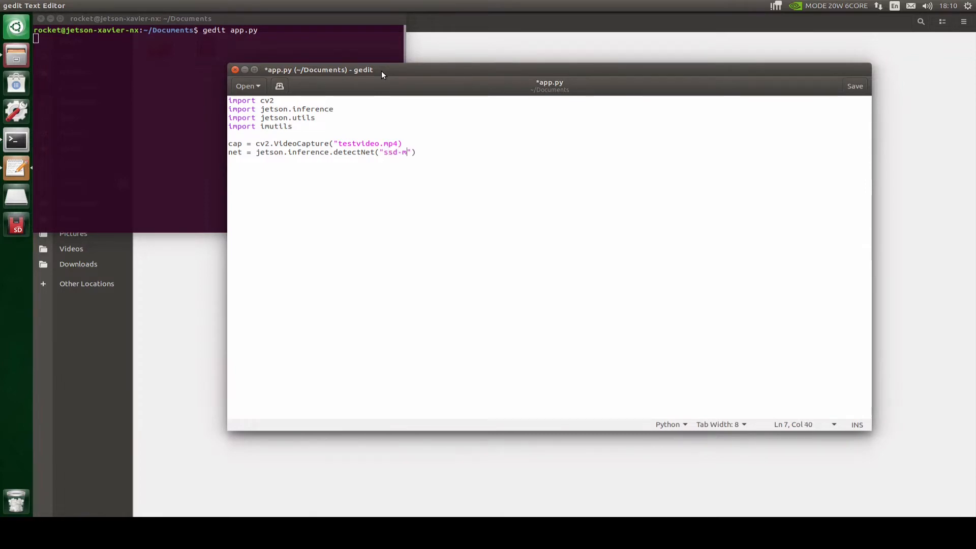
text(obilenet)
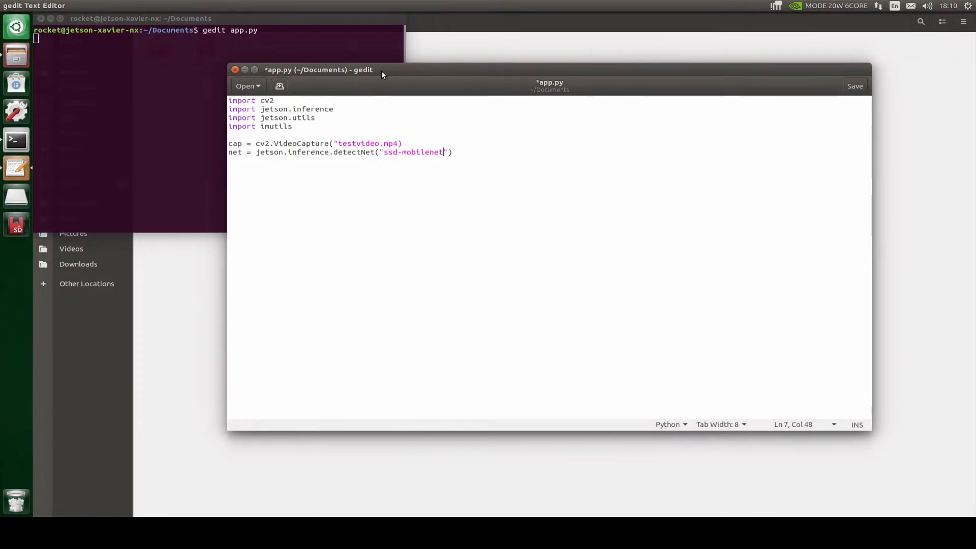
text(-v2)
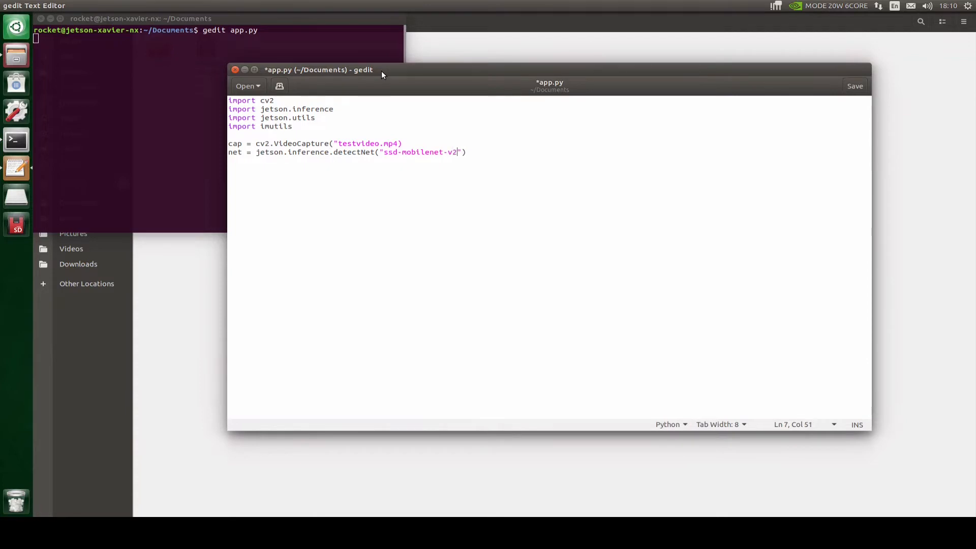
key(Right)
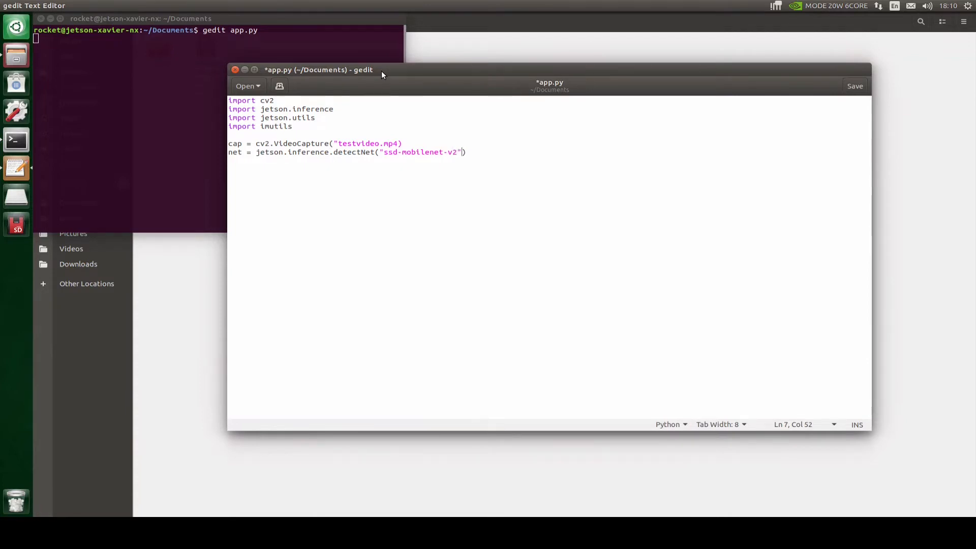
text(wh)
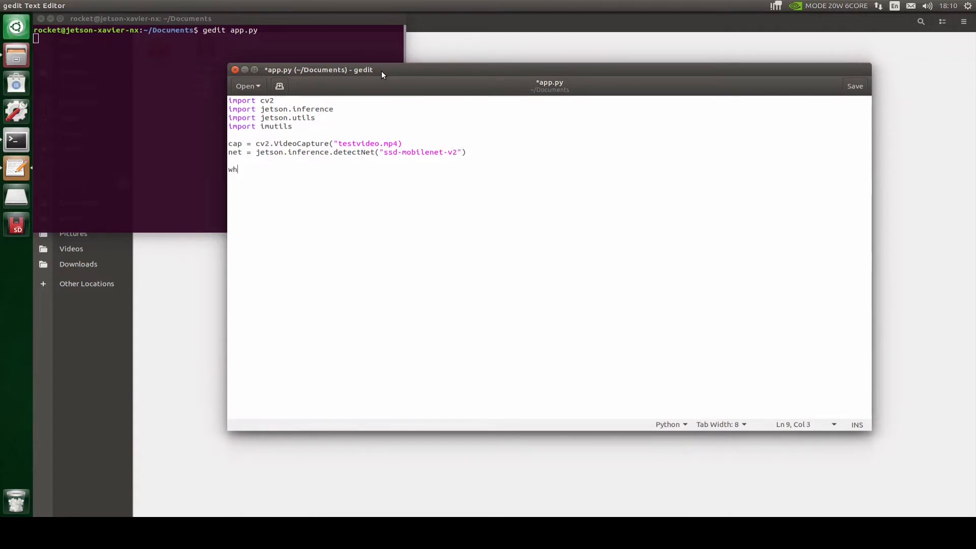
Step: Write the while True loop reading res, frame = cap.read()
text(il True:)
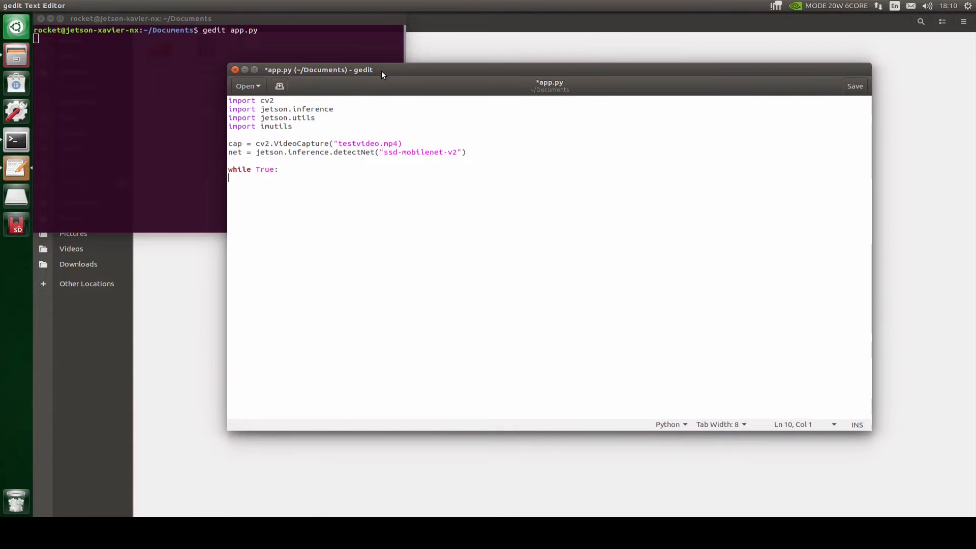
text(res,)
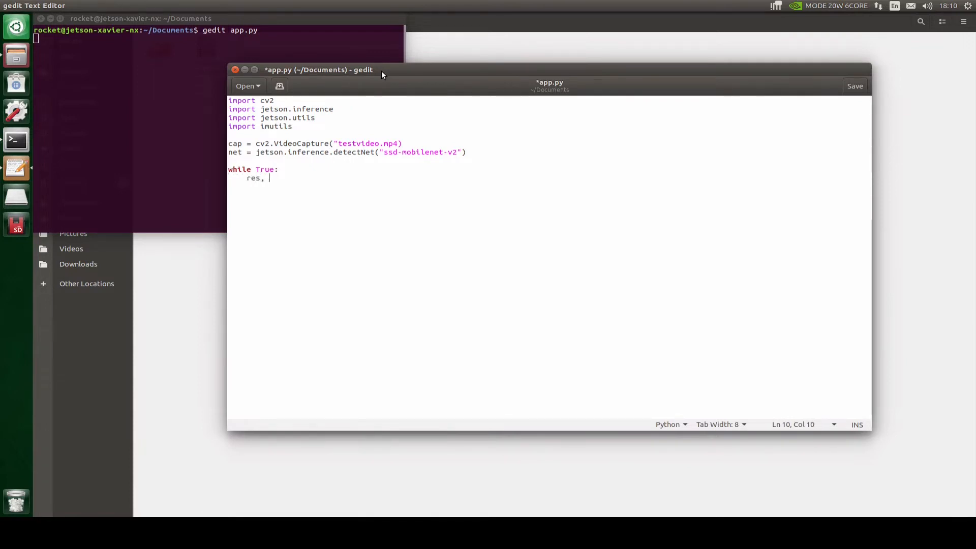
text(frame =)
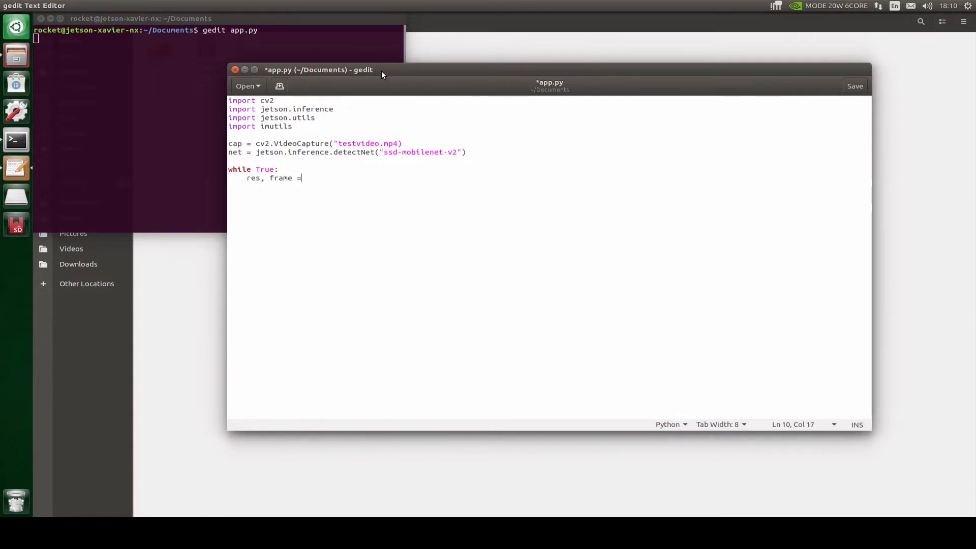
text(cap.read())
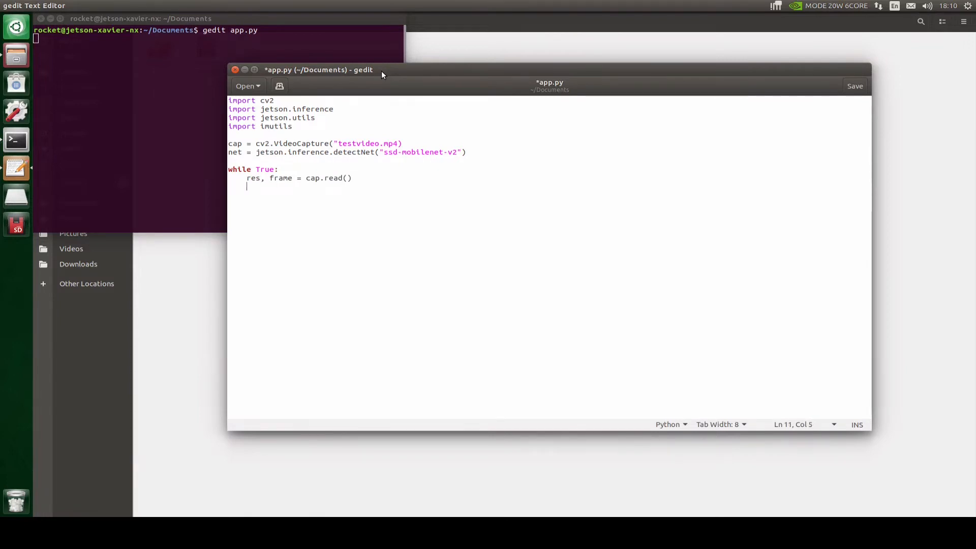
Step: Add an indented 'if not res: break' and start the next frame statement
text(if not)
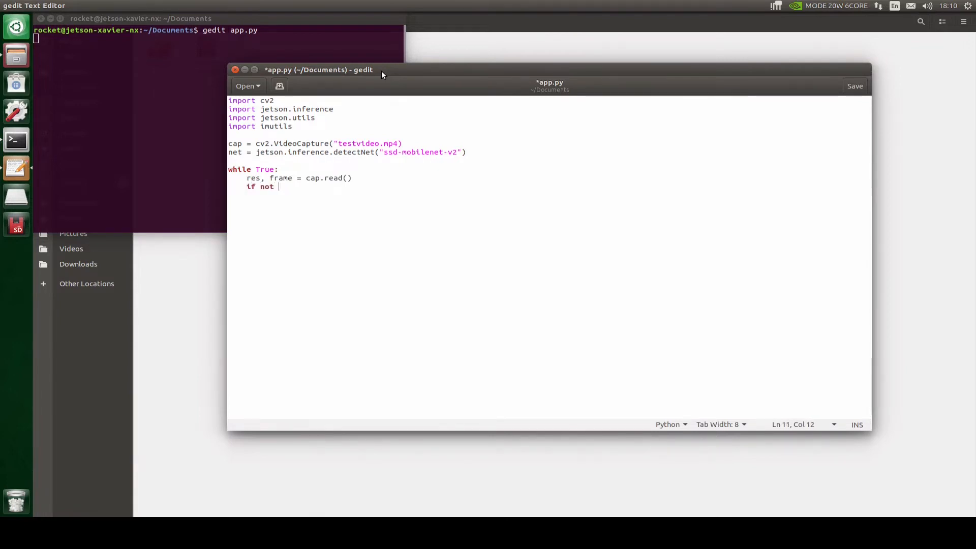
text(res:)
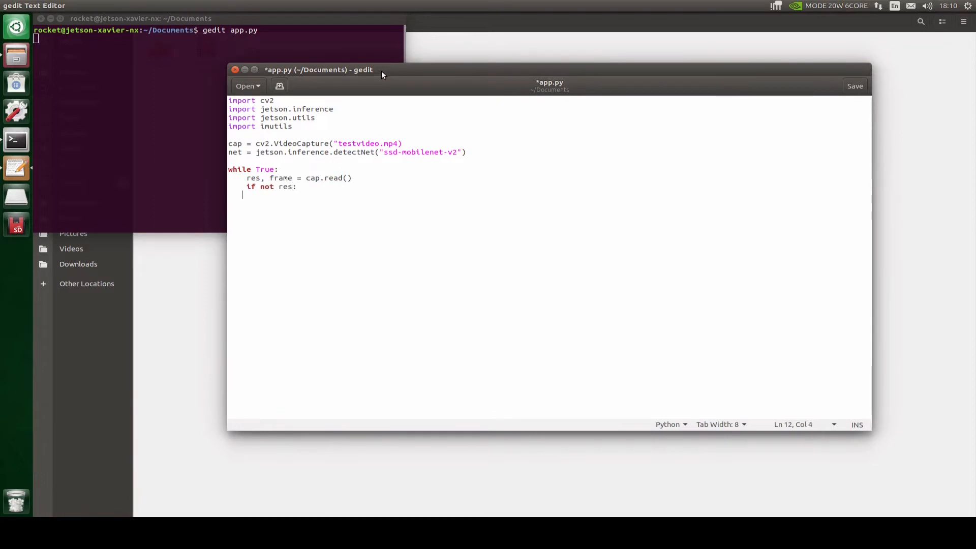
key(Tab)
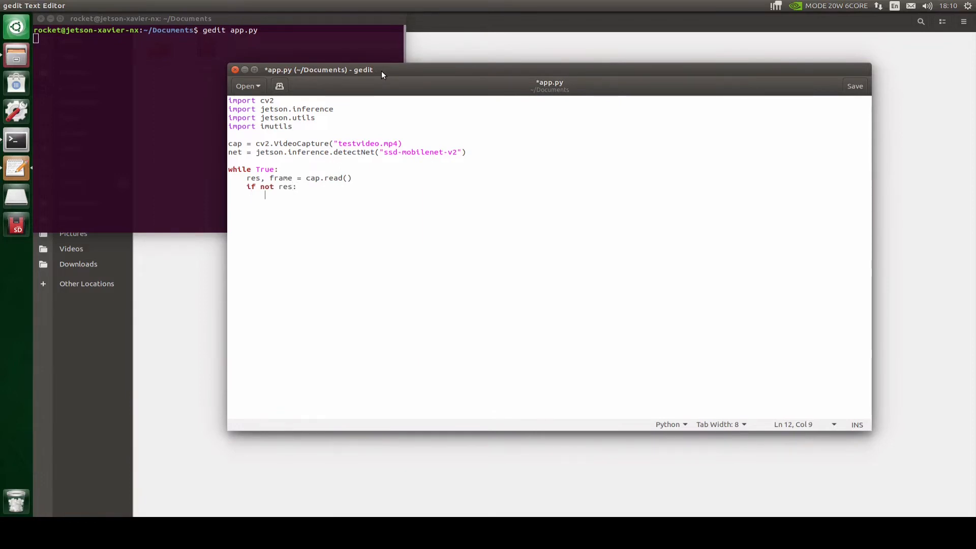
text(break)
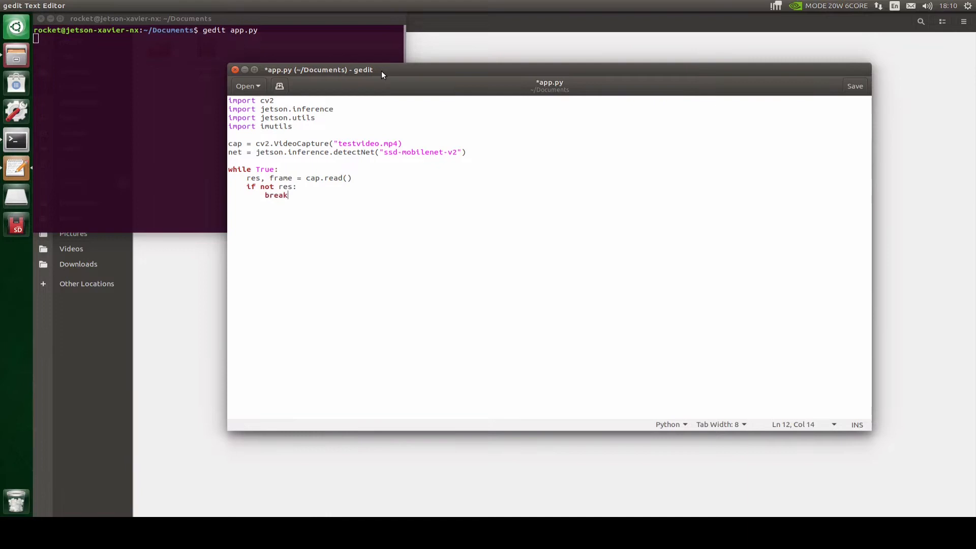
key(Return)
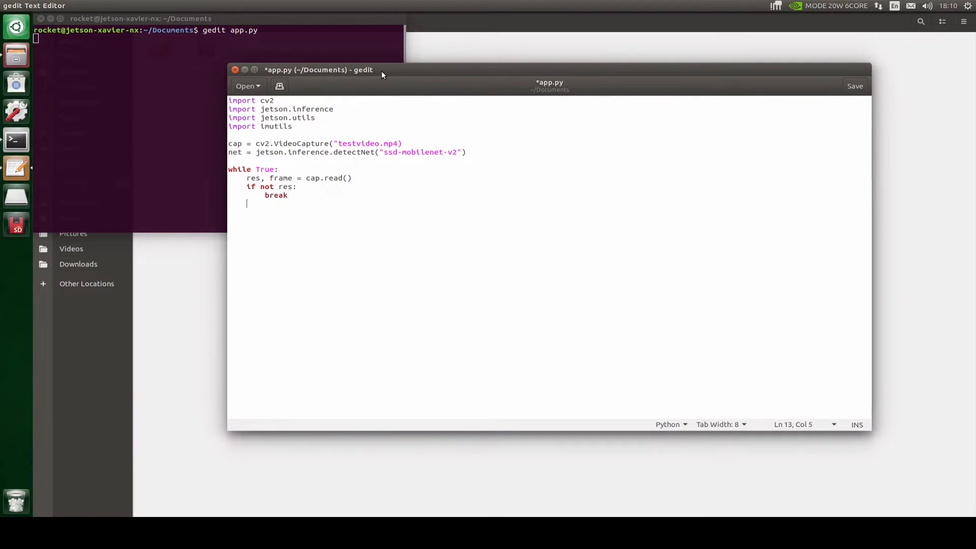
text(frame)
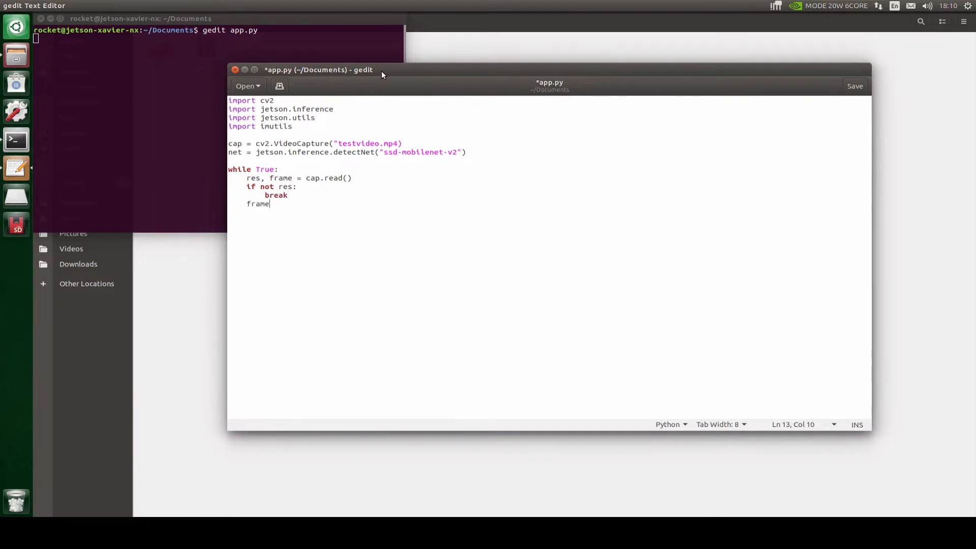
Step: Complete frame = imutils.resize(frame, width=800) inside the loop
text(= imu)
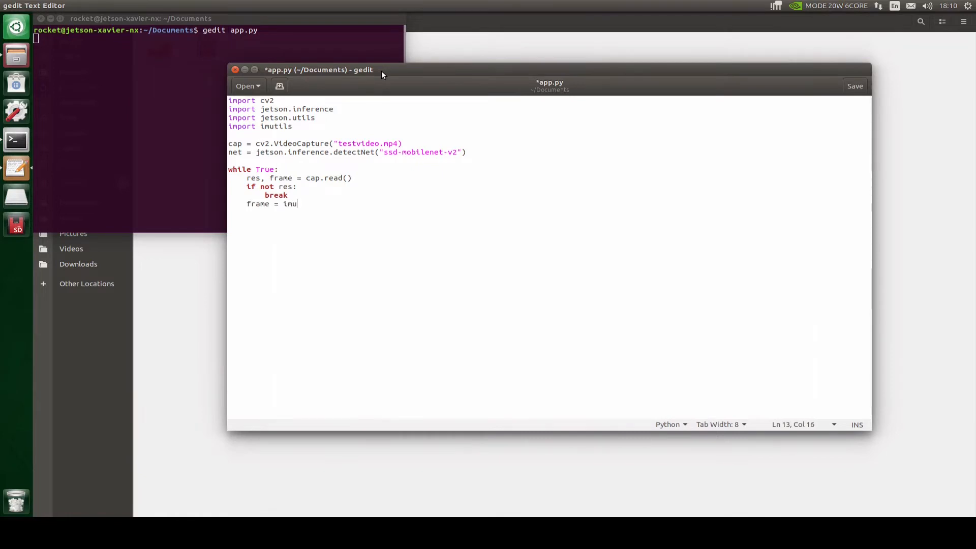
text(tils.resize(f)
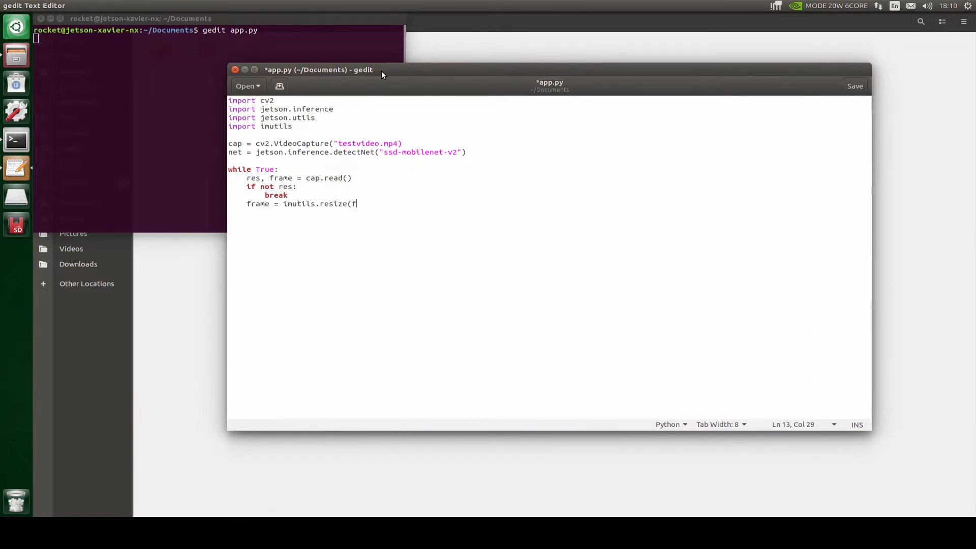
text(rame, width=800))
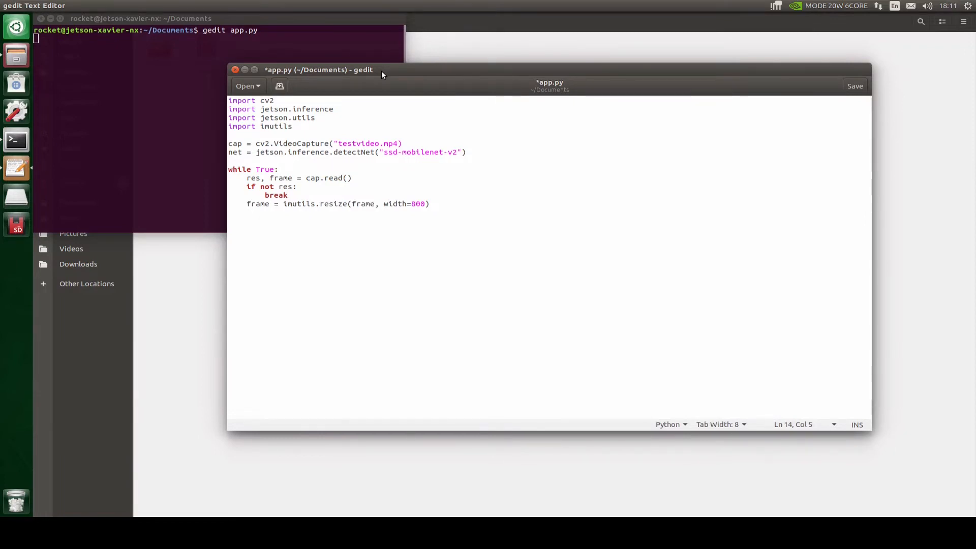
Step: Add img = jetson.utils.cudaFromNumpy(frame) to convert the frame to a CUDA image
text(img =)
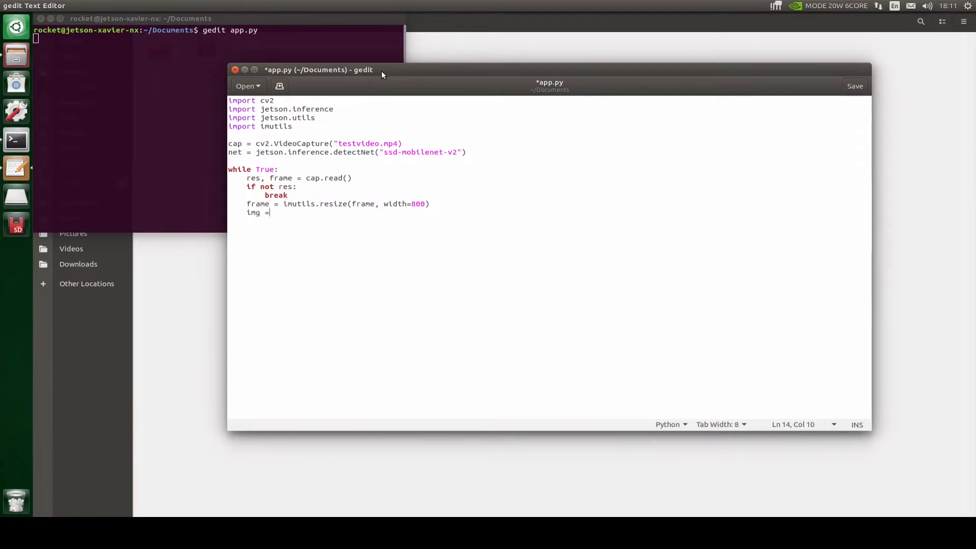
text(jets)
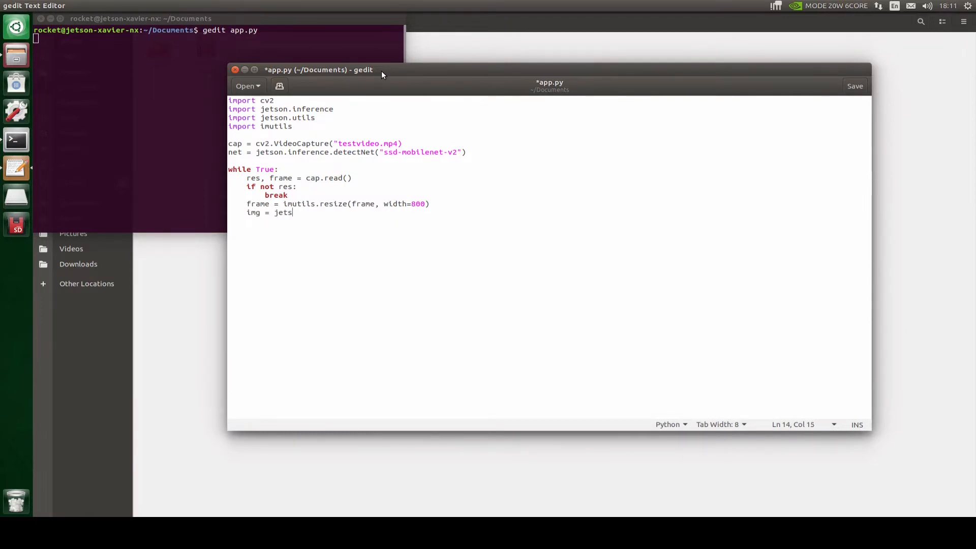
text(on.utils.)
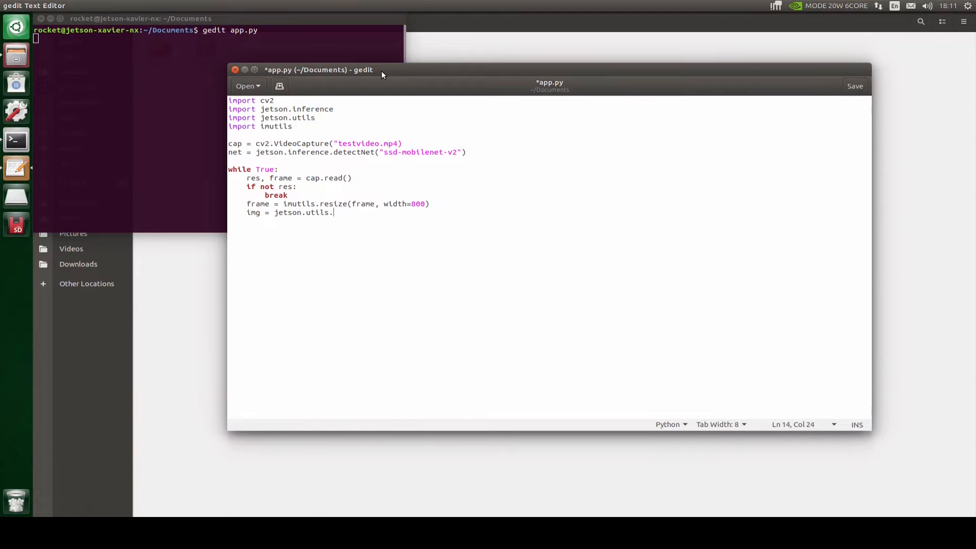
text(cu)
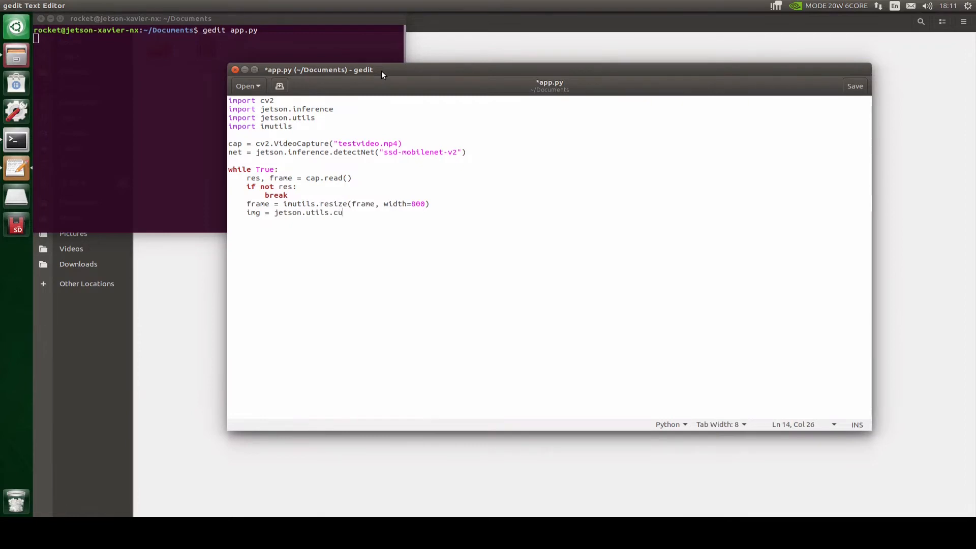
text(da)
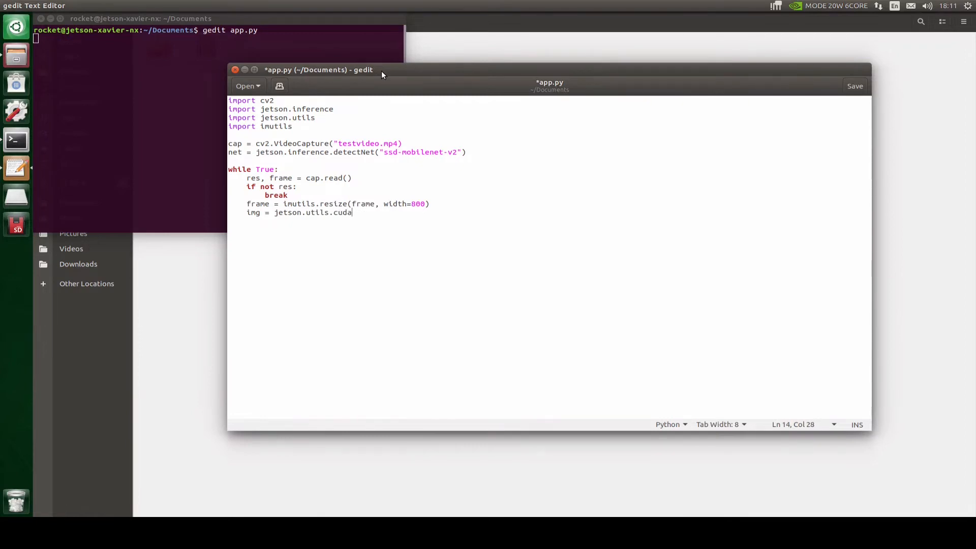
text(FromN)
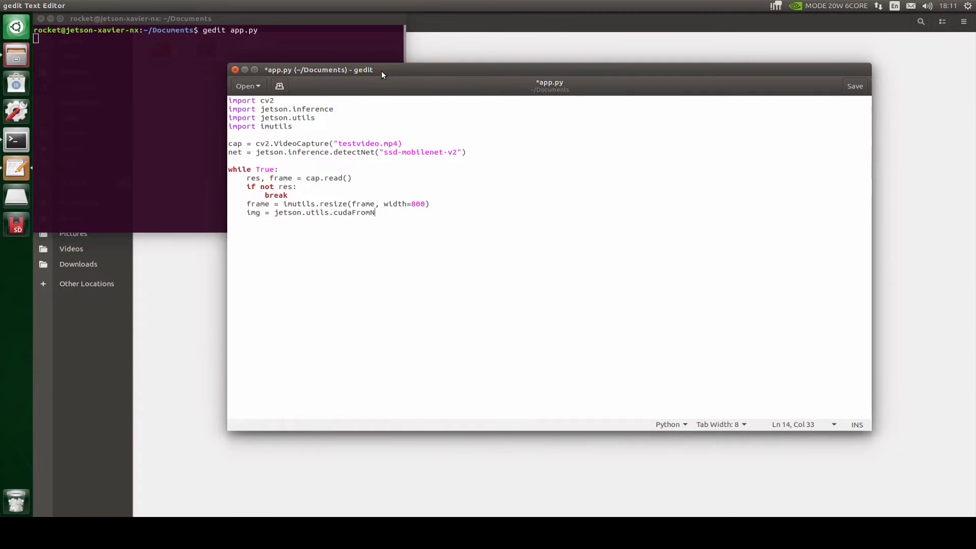
text(umpy())
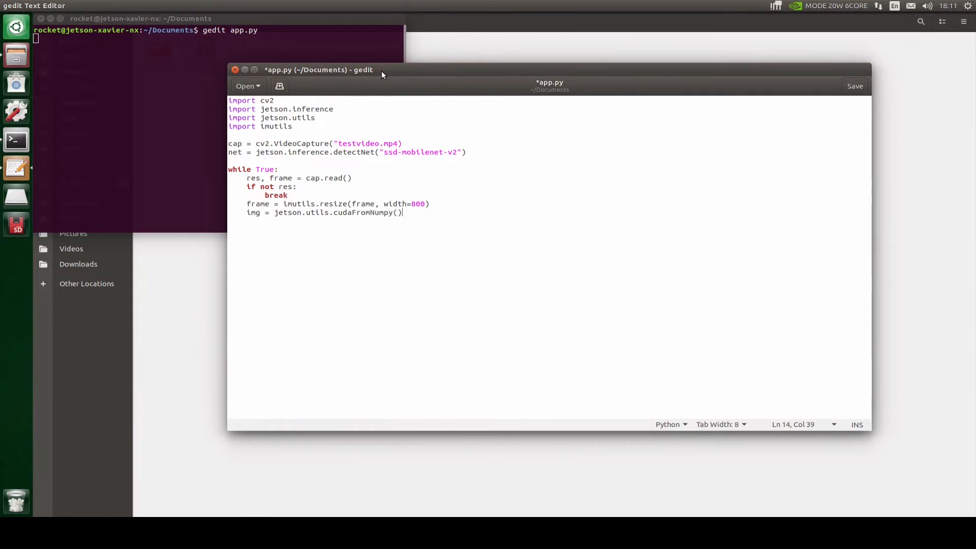
text(frame)
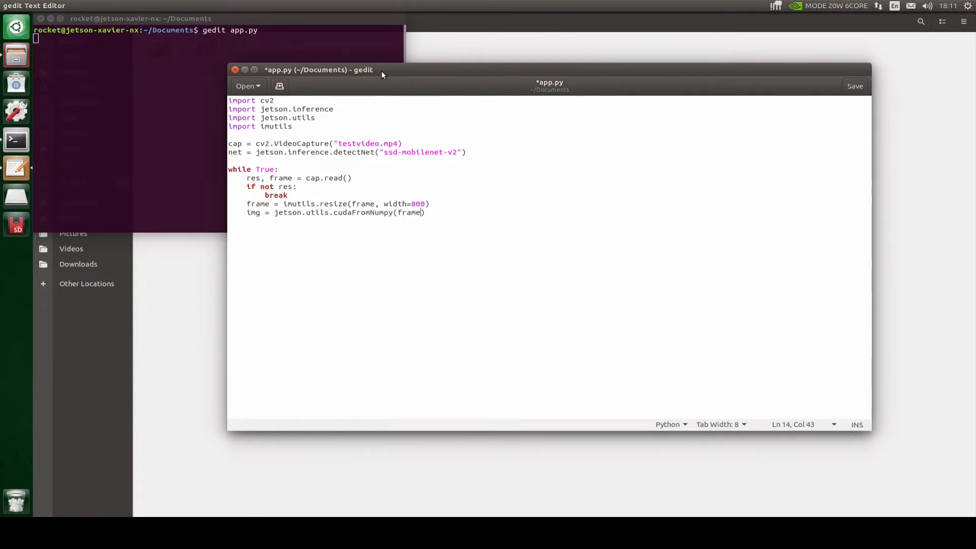
key(Right)
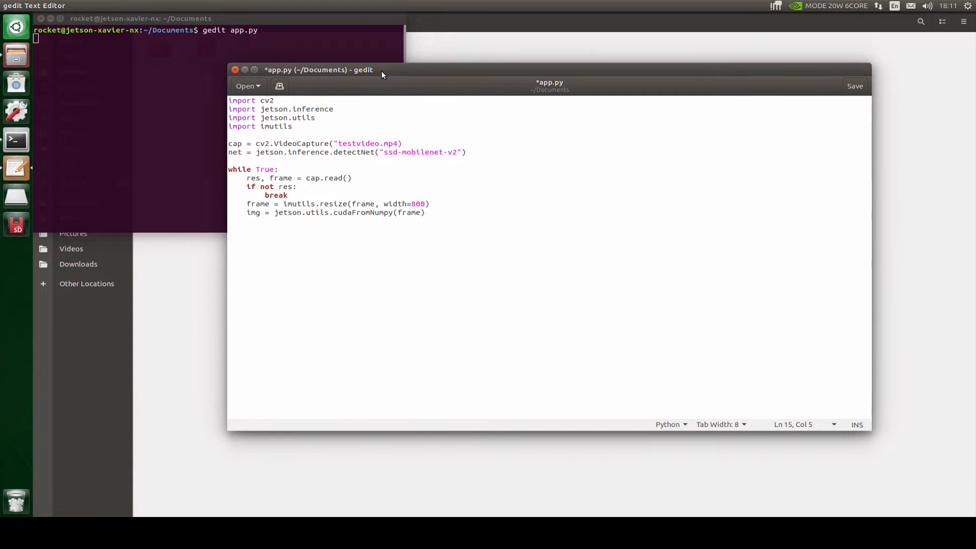
Step: Write detections = net.Detect(img) and a for obj in detections loop header with indented body
text(detections = ne)
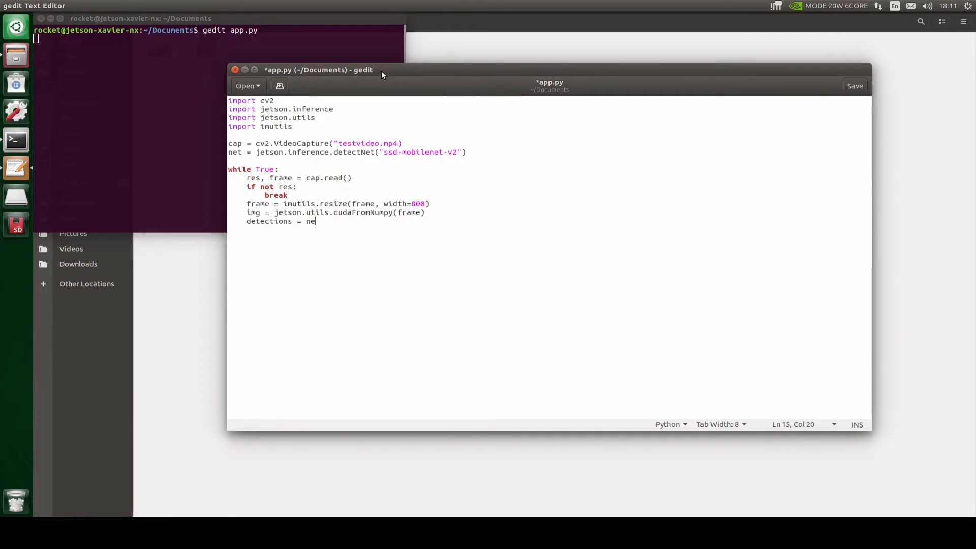
text(t.Detect)
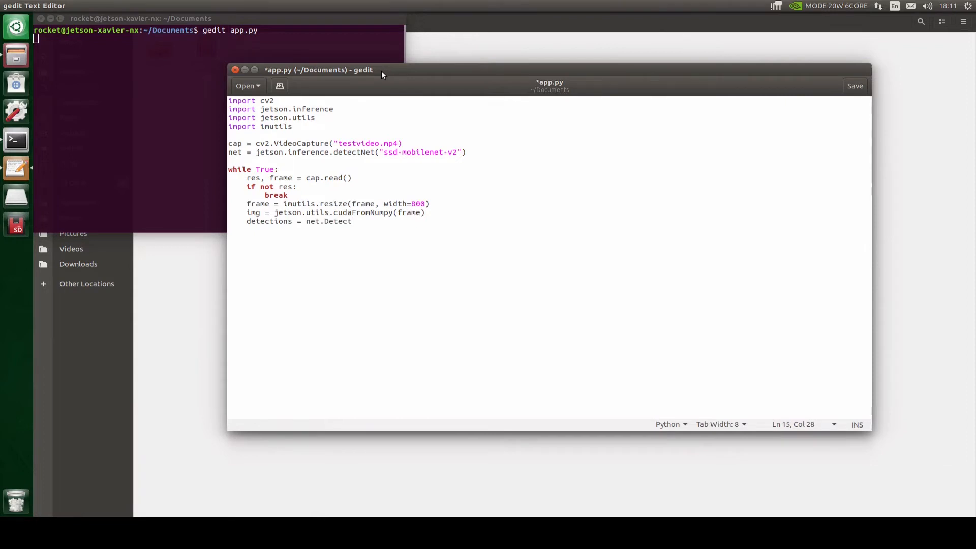
text((img)
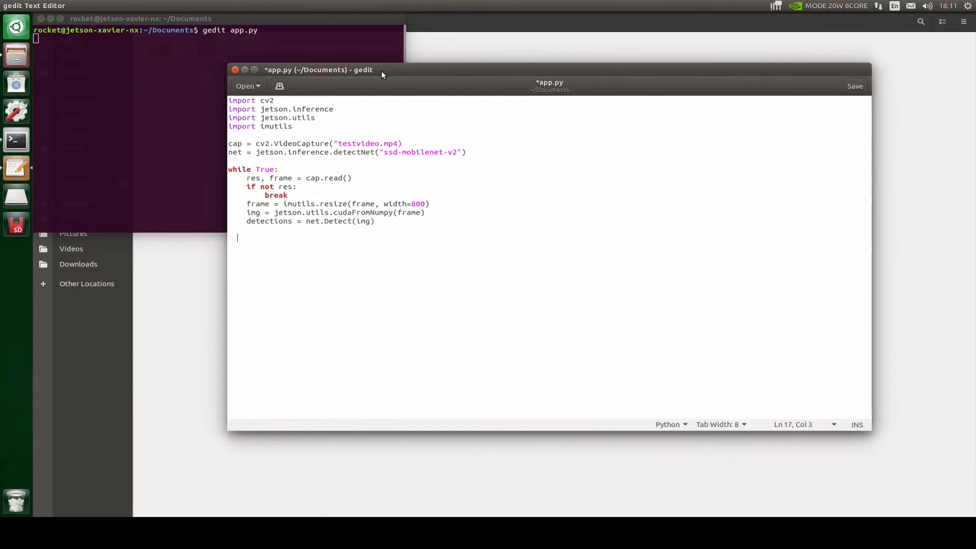
text(for)
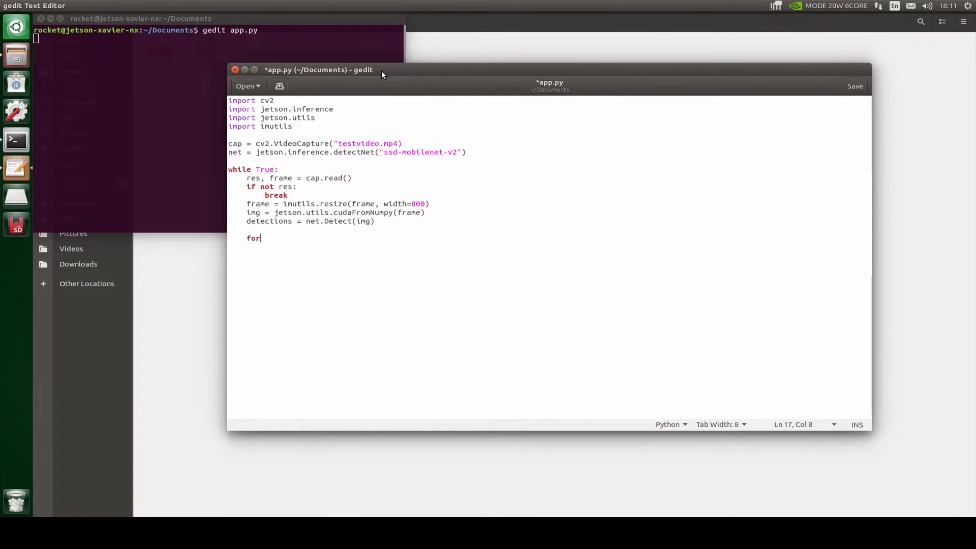
text(obj fo)
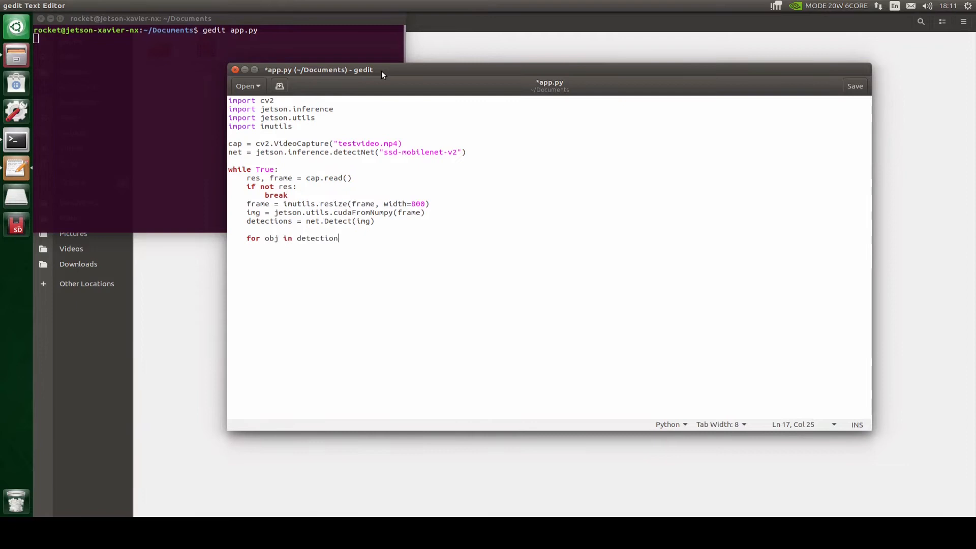
key(Return)
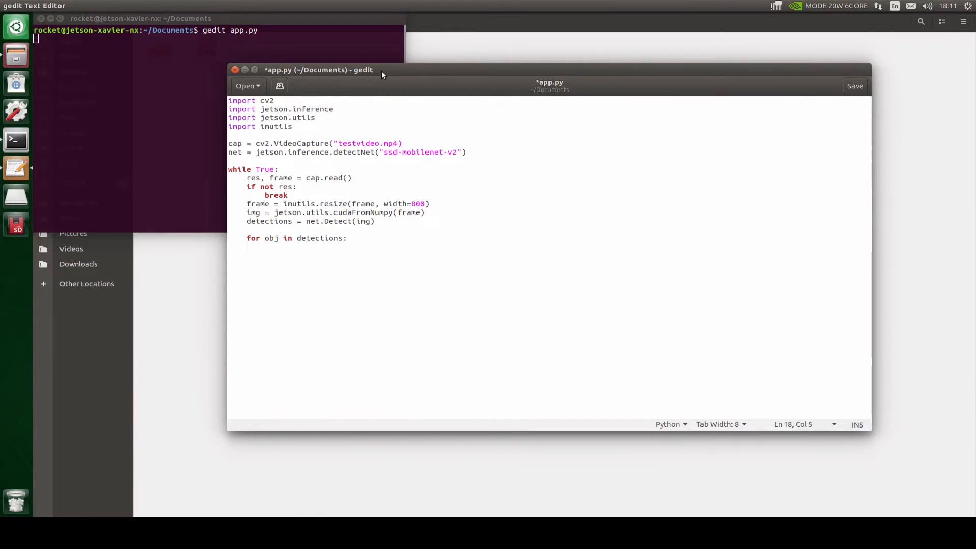
key(Tab)
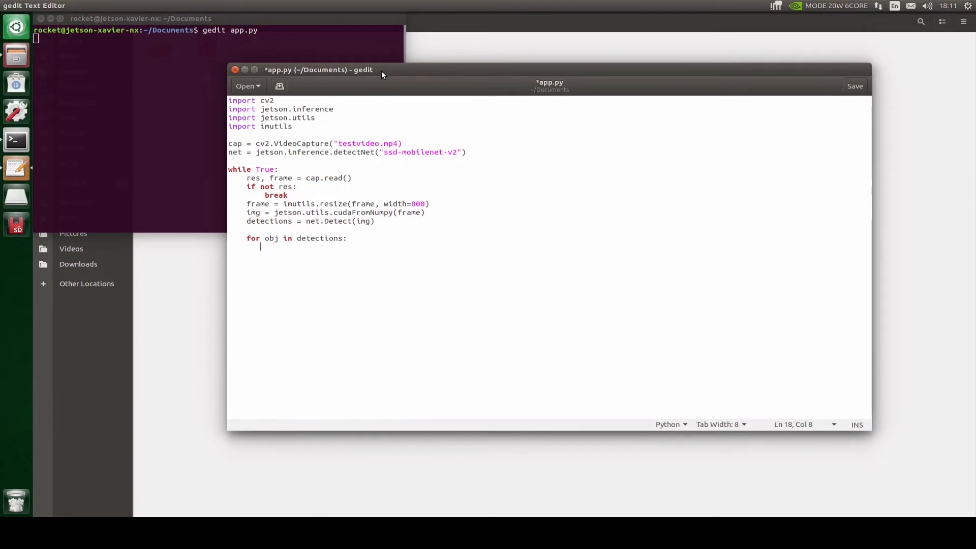
Step: Write cv2.rectangle(frame, (int(obj.Left), int(obj.Bottom)), (int(obj.Right), int(obj.Top)), (0, 0, 255), 2)
text(cv2.re)
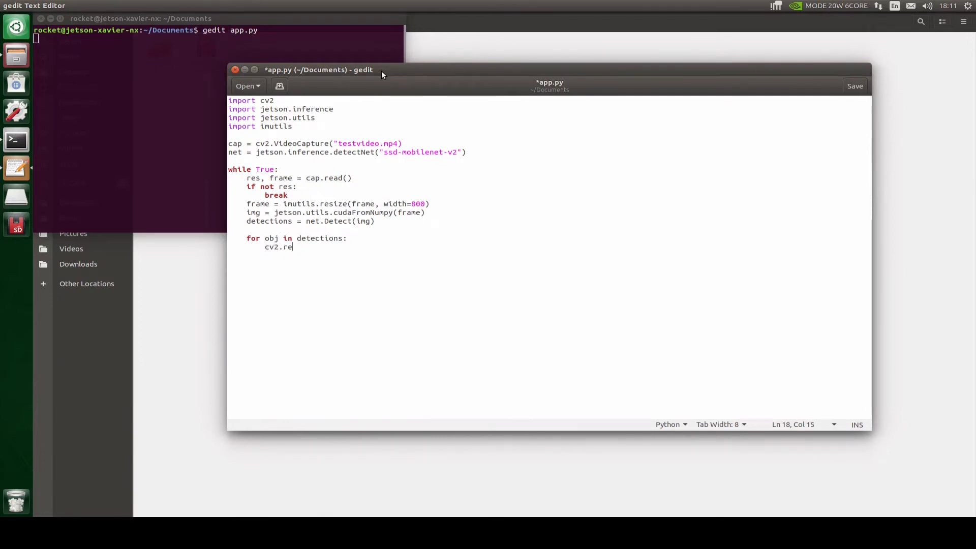
text(ctangle)
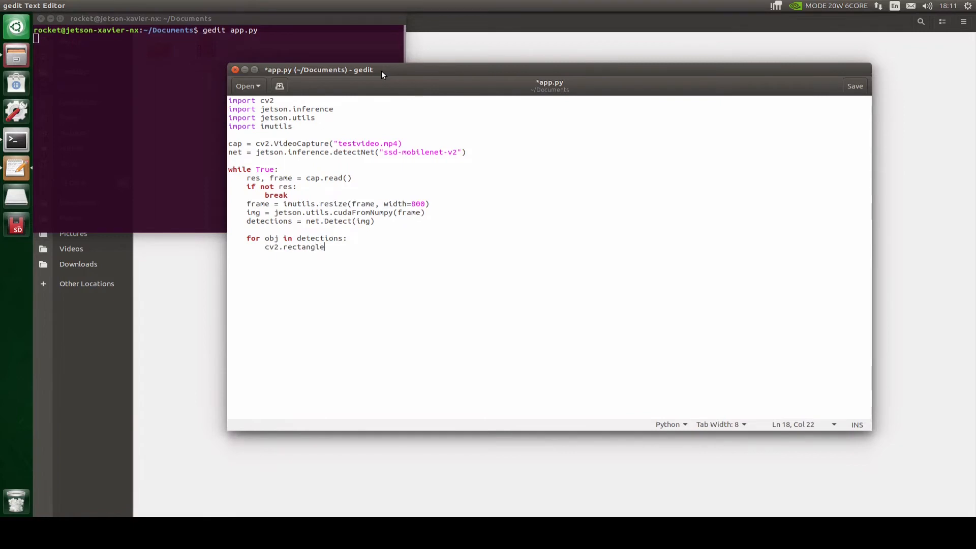
text((frame,)
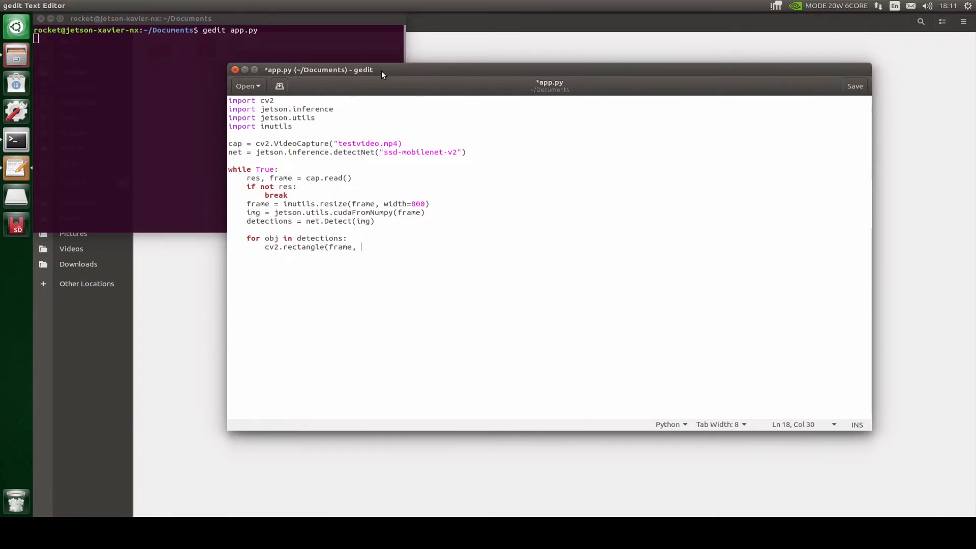
text(())
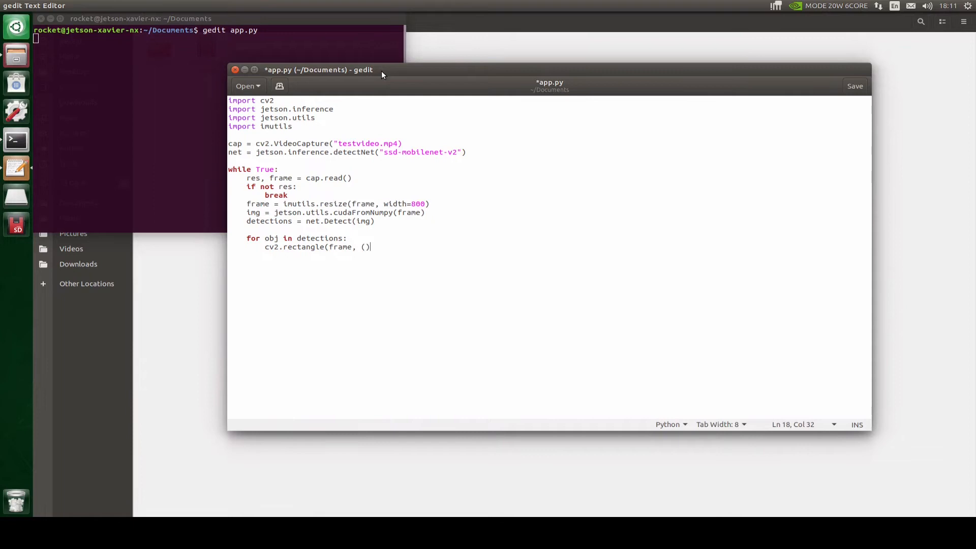
text(int)
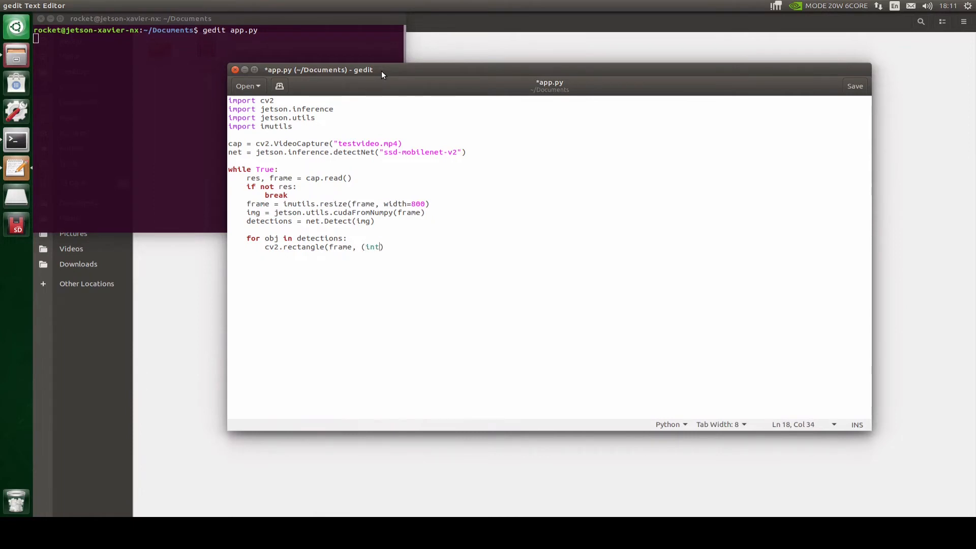
text(obj.)
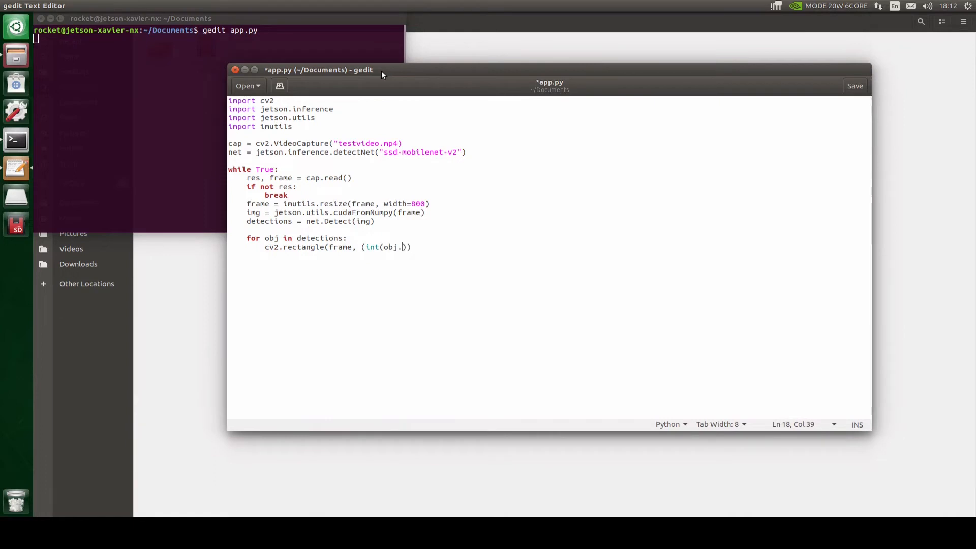
text(Left)
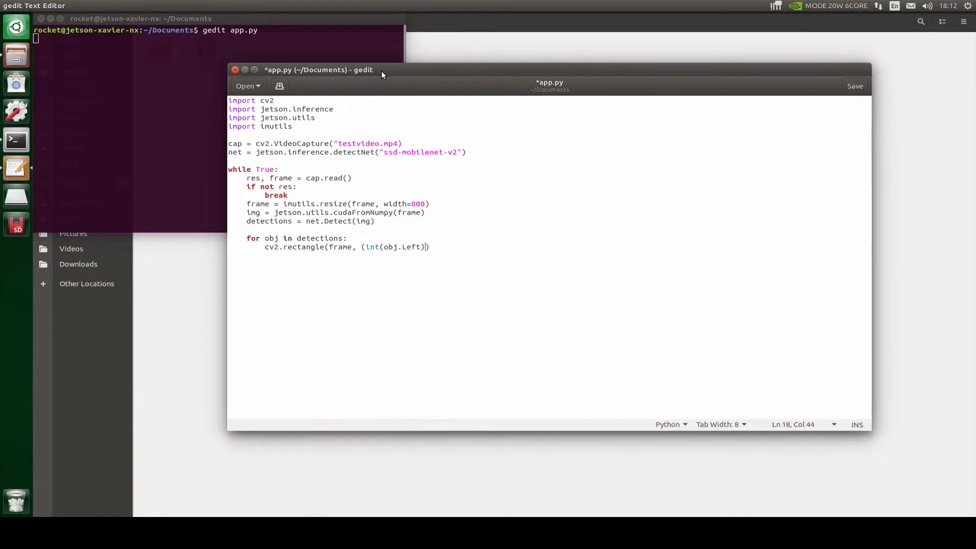
text(, ())
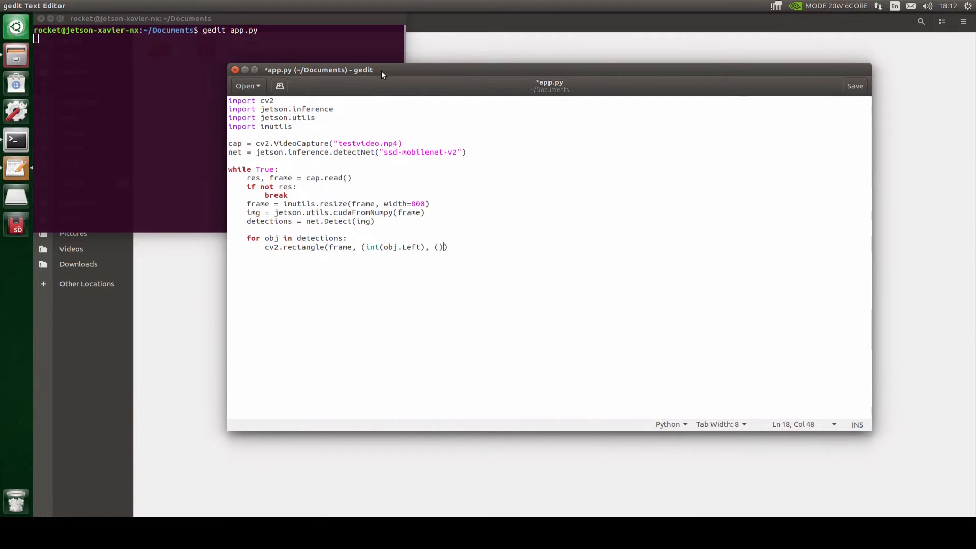
text(int()
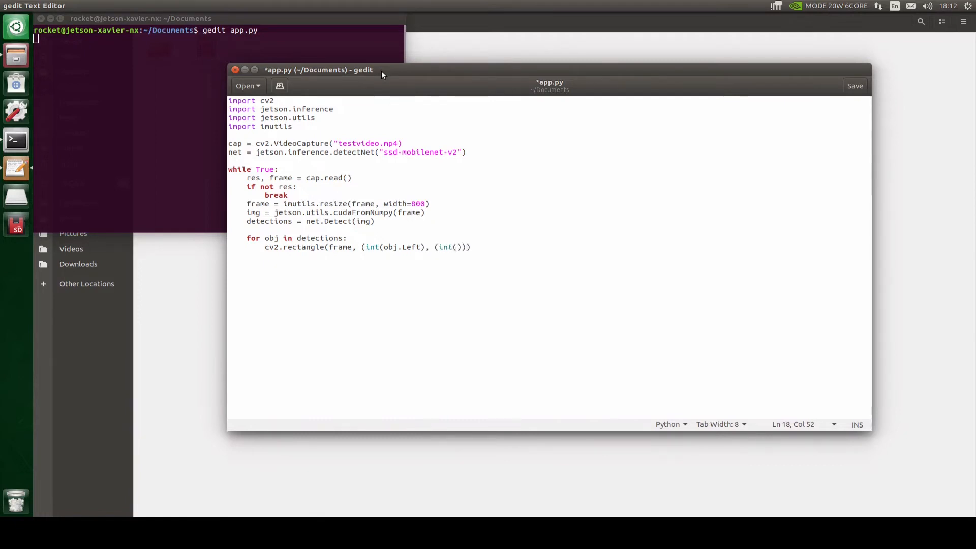
text(obj.)
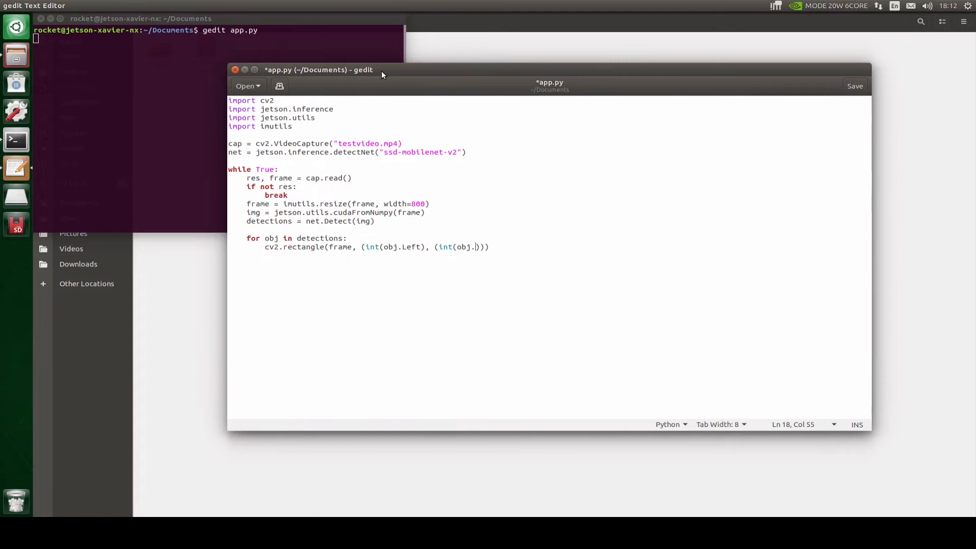
text(Bottom)
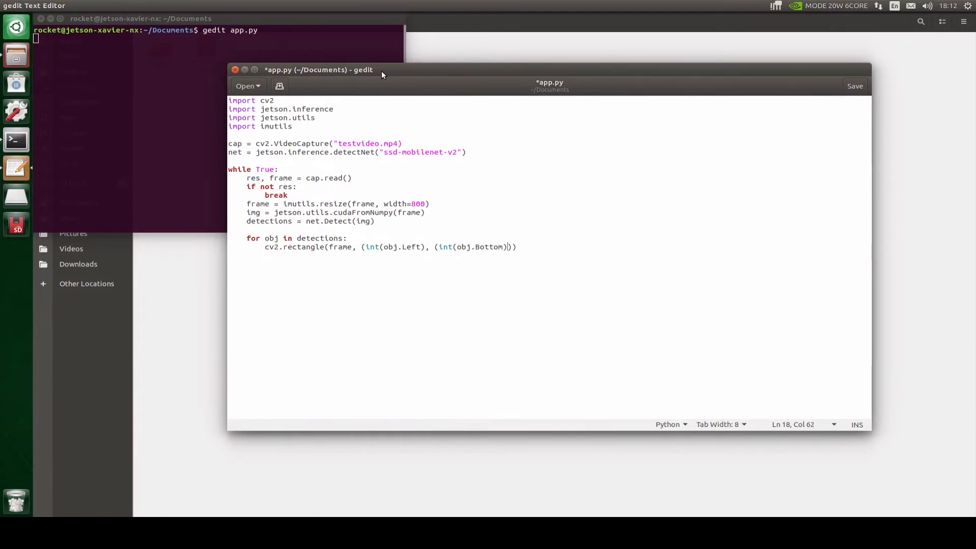
text(),)
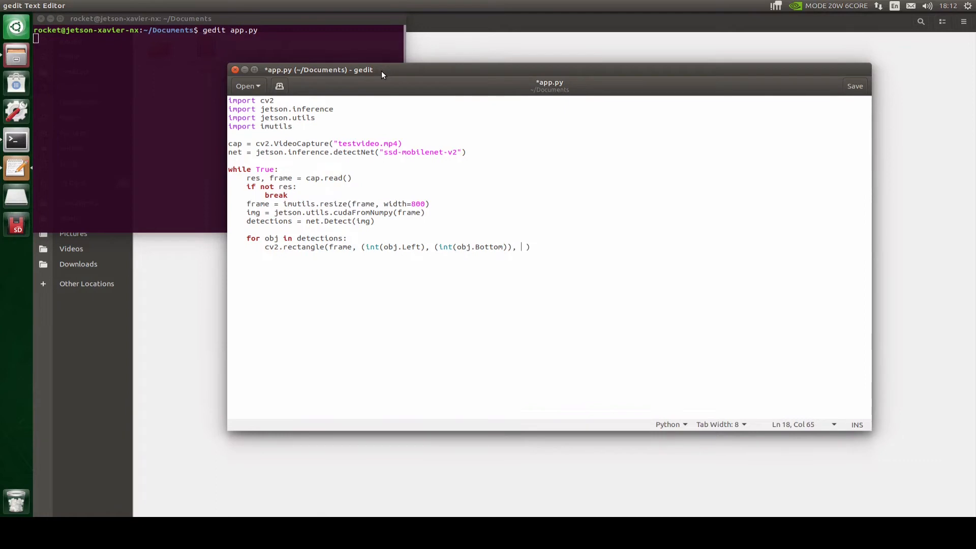
text((int(obj.Right), int(obj.Top)), (0, 0, 255), 2))
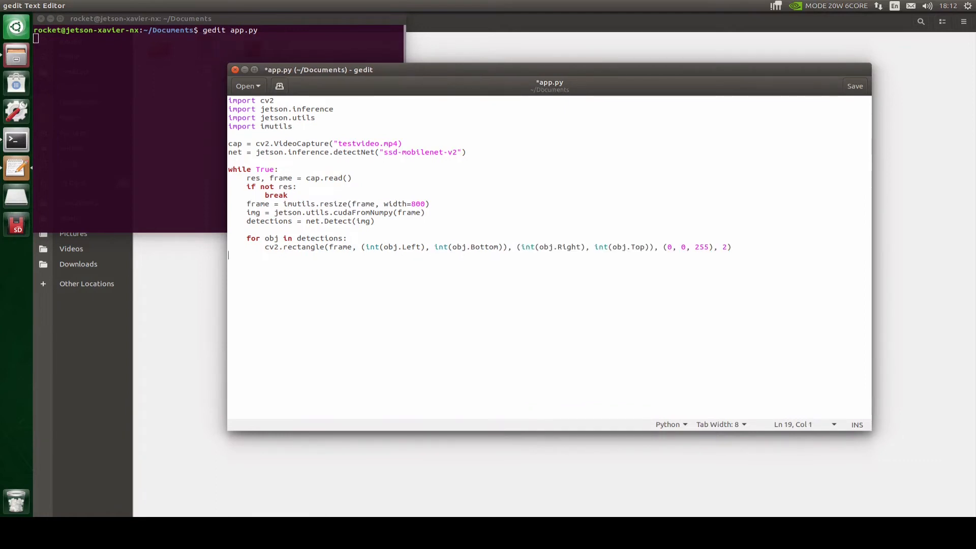
Step: Add cv2.imshow("OUTPUT", frame) to display each frame
key(Return)
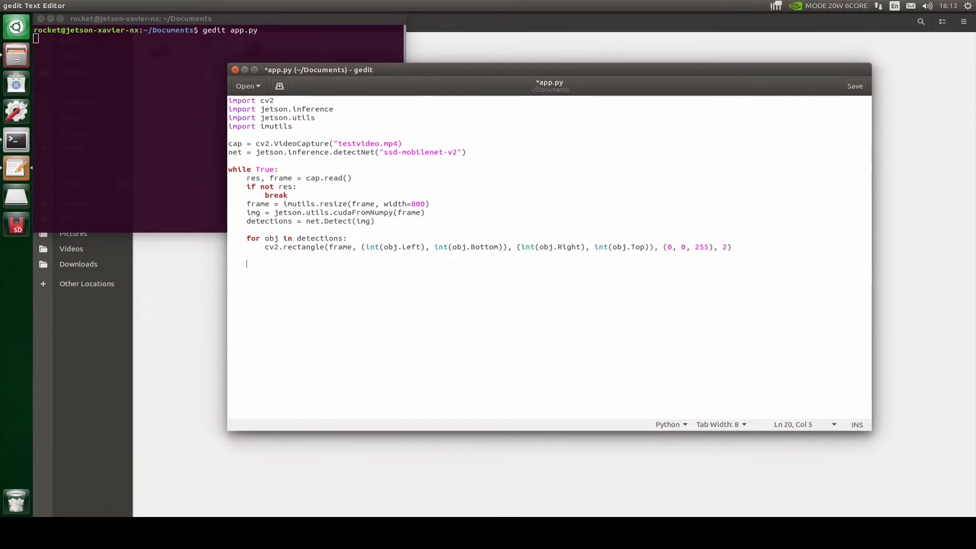
text(cv2.ims)
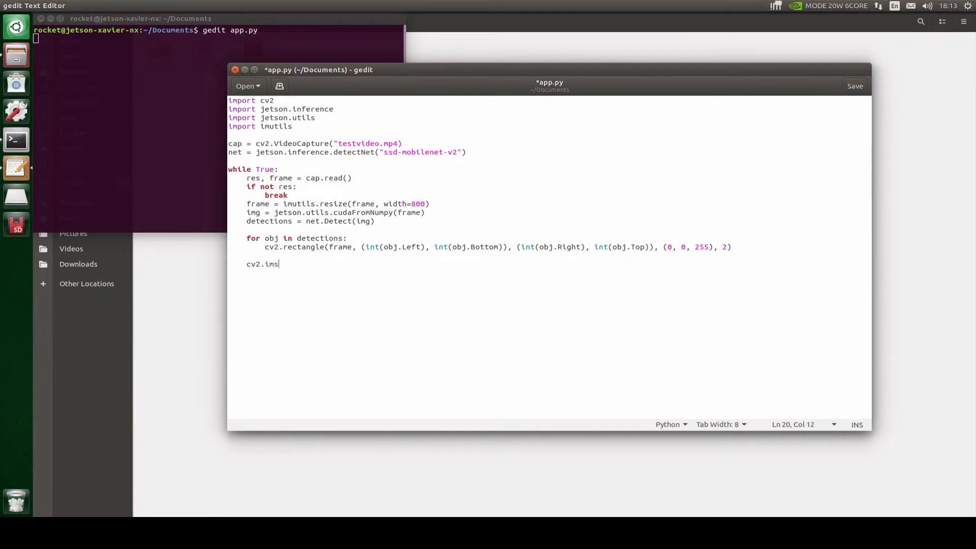
text(how(")
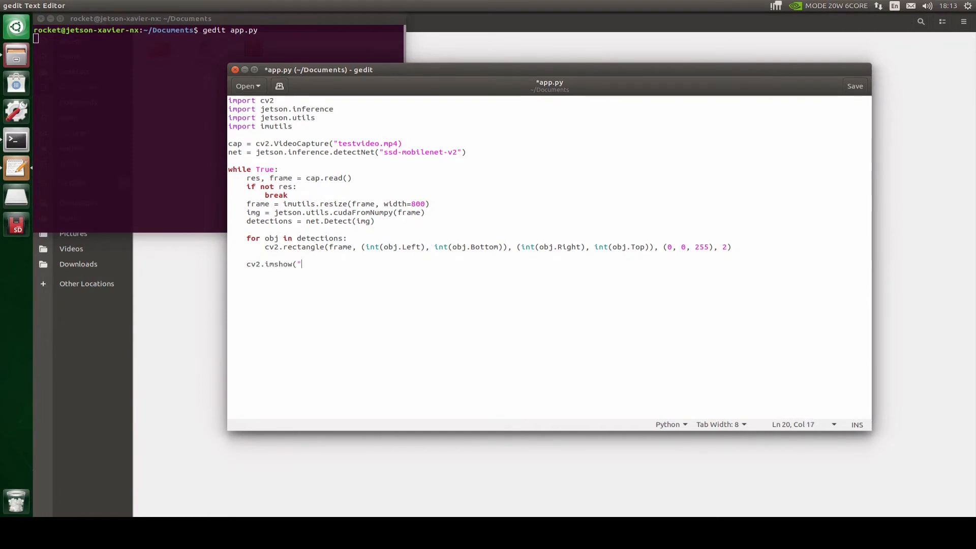
text(OUTPUT")
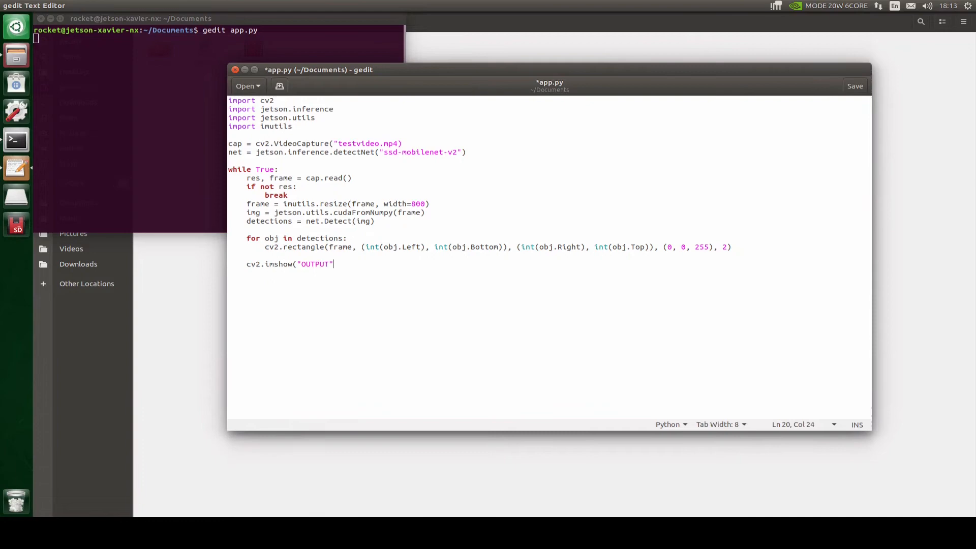
text(, frame)
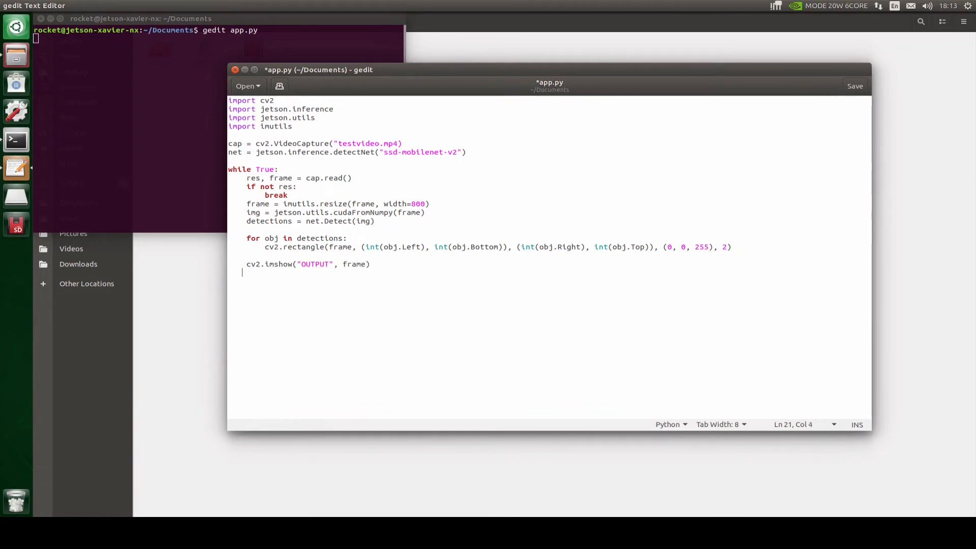
Step: Add key = cv2.waitKey(1) and break when key == ord('q')
text(ke)
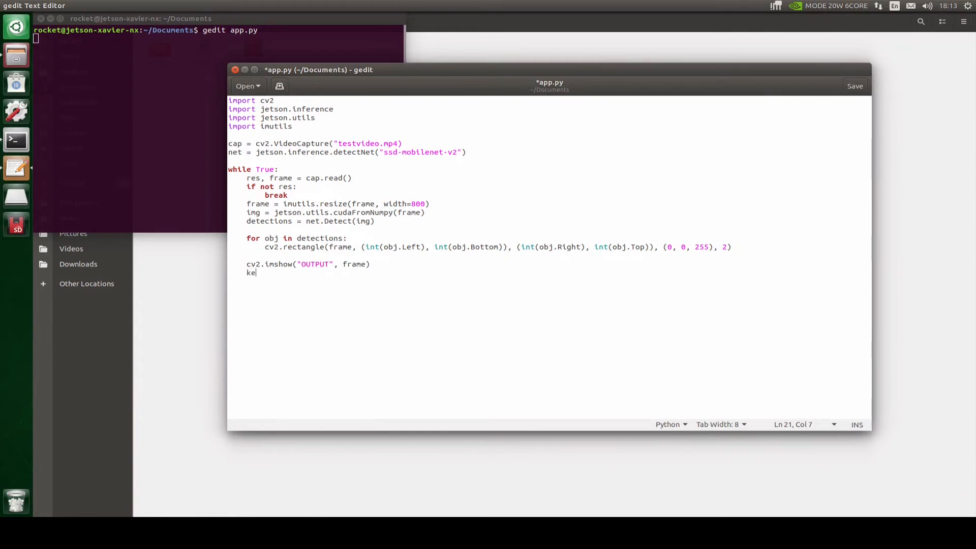
text(y = cv2)
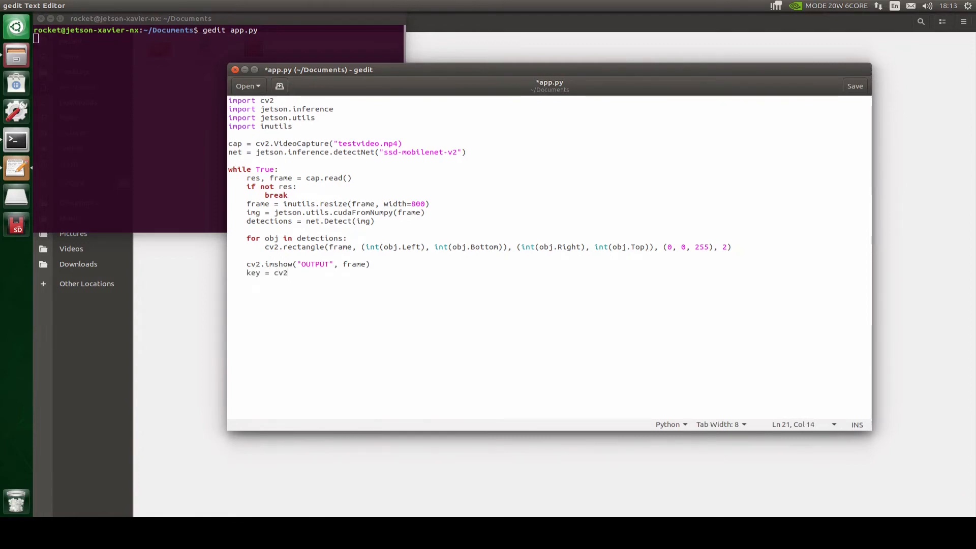
text(.waitKey)
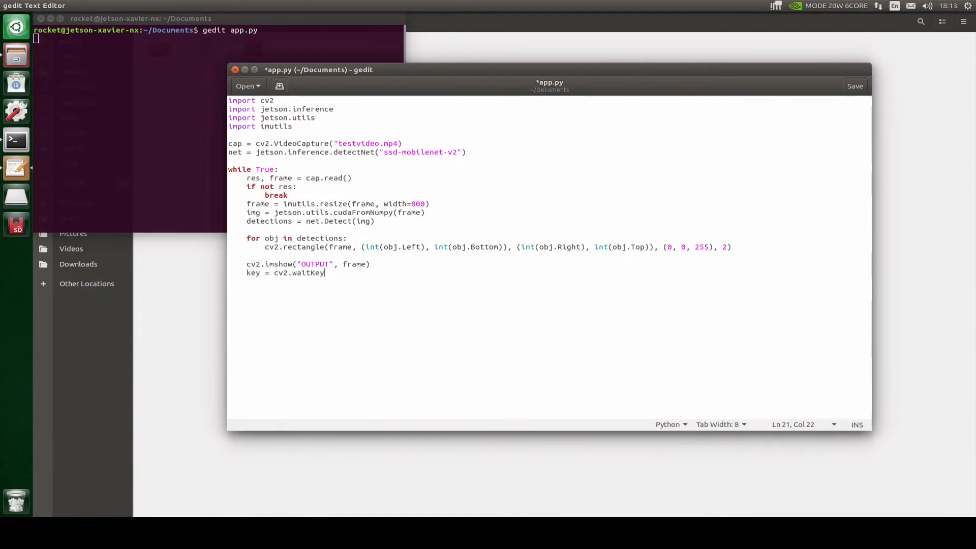
text(()
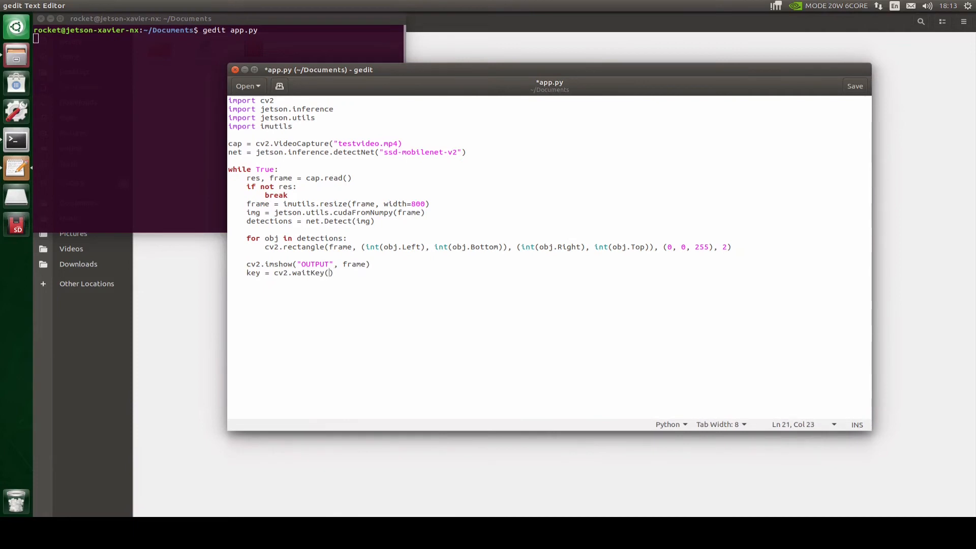
text(1)
text(if key)
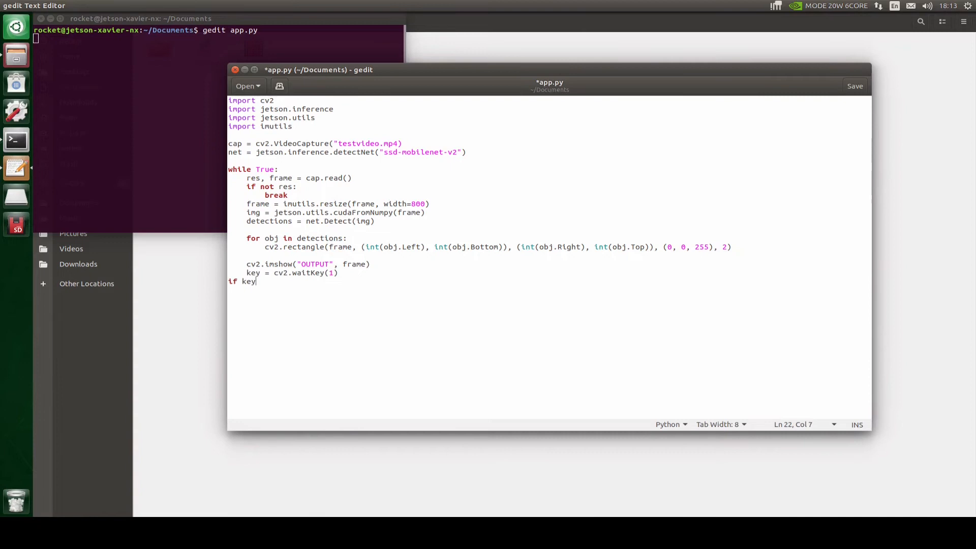
text(== ord()
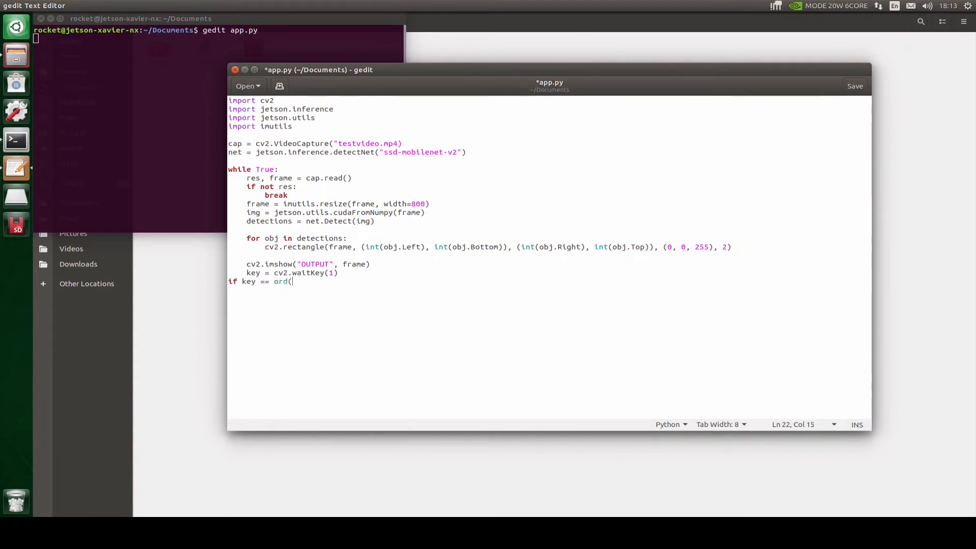
text('q)
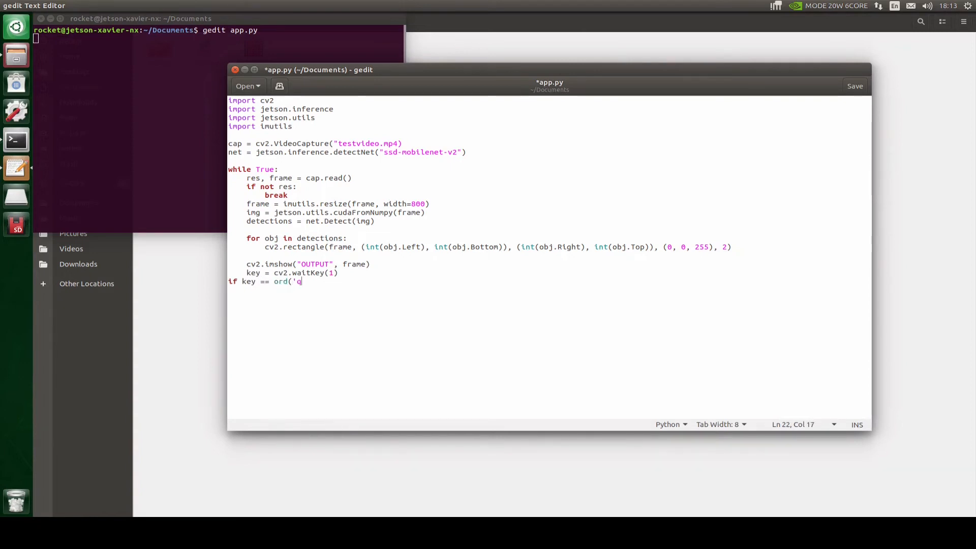
text('))
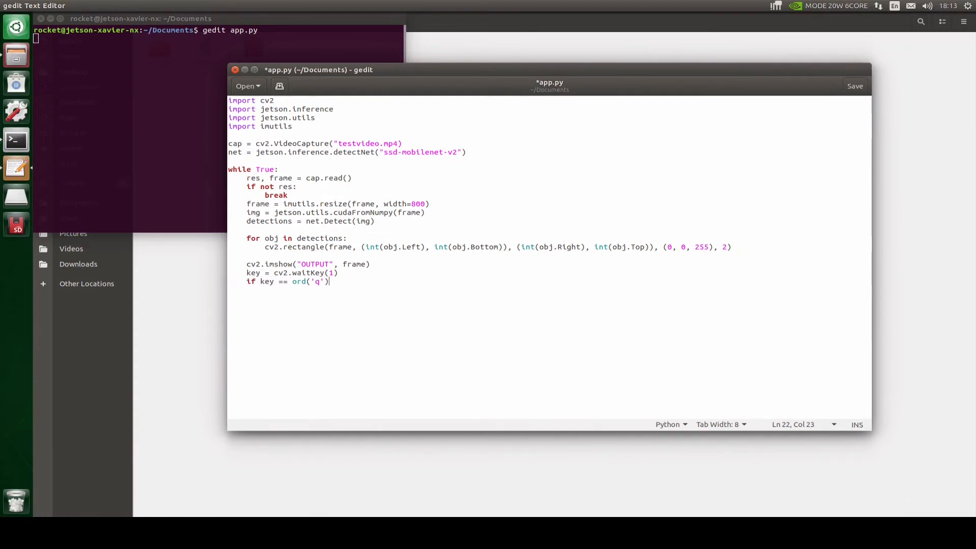
text(:)
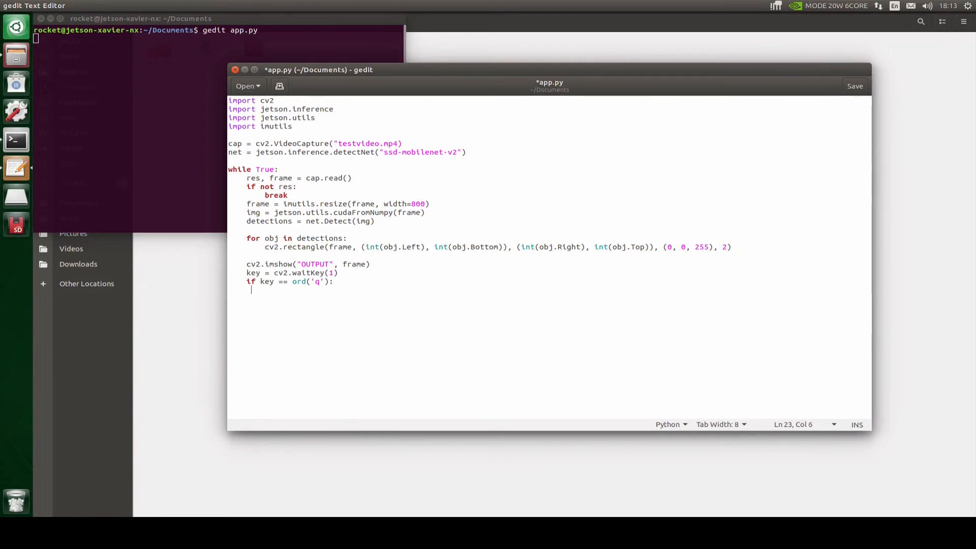
text(break)
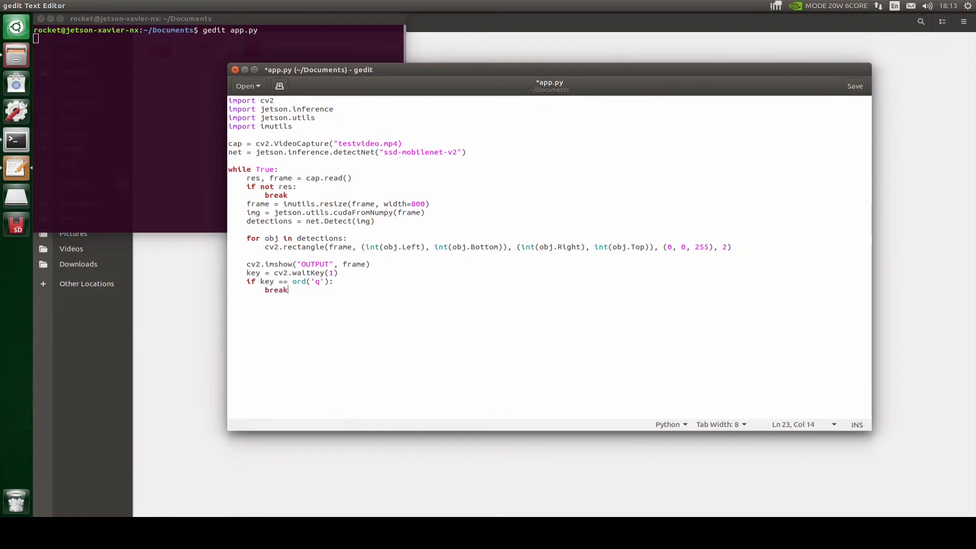
Step: Add cv2.destroyAllWindows() after the loop and save app.py
text(cv2)
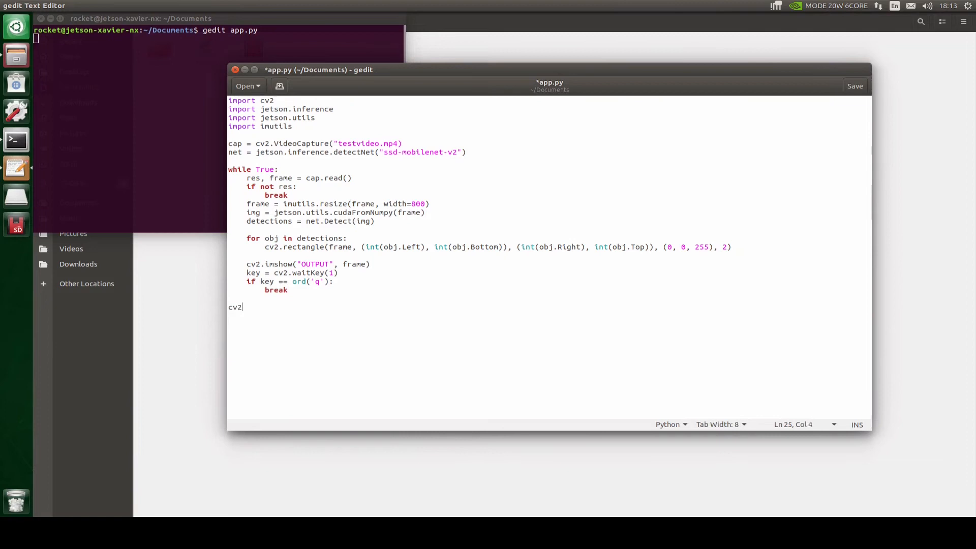
text(.destroAllWindows()
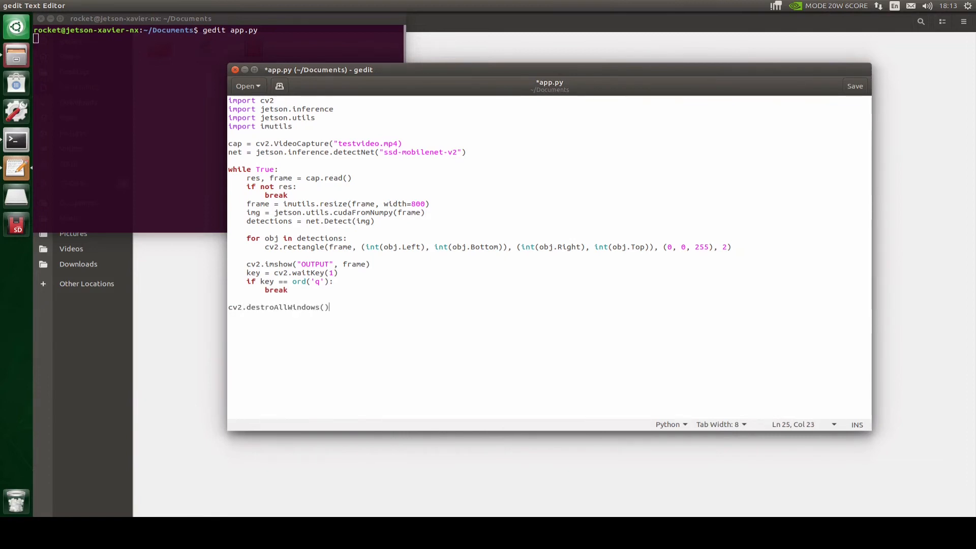
key(ctrl+s)
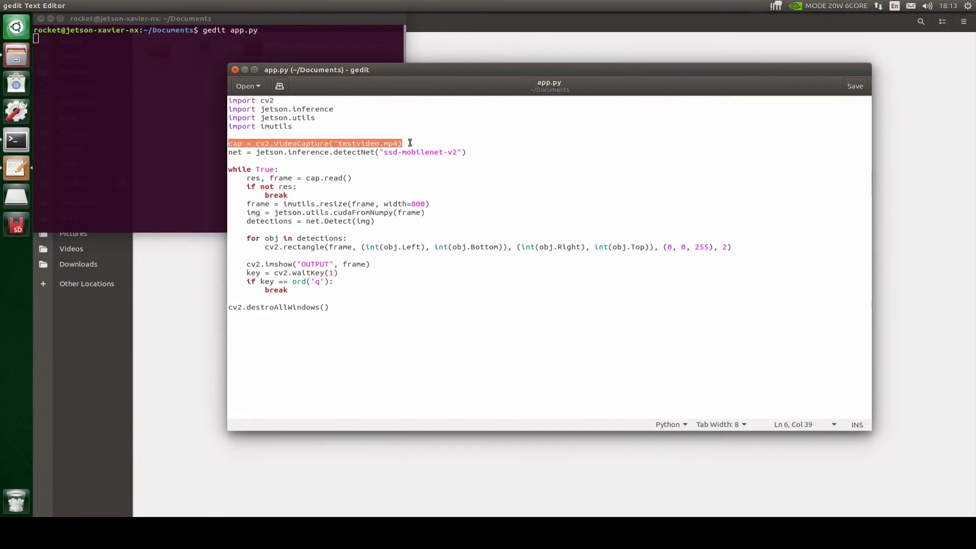
mouse_move(362, 142)
text(p)
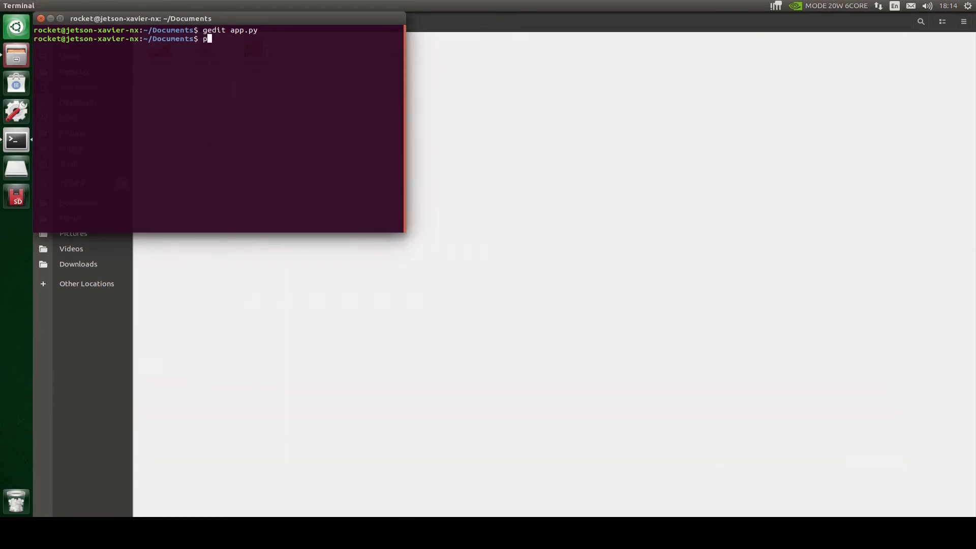
Step: Run python3 app.py, then rerun it after the line-6 SyntaxError so the network starts loading
text(ython3 app.py)
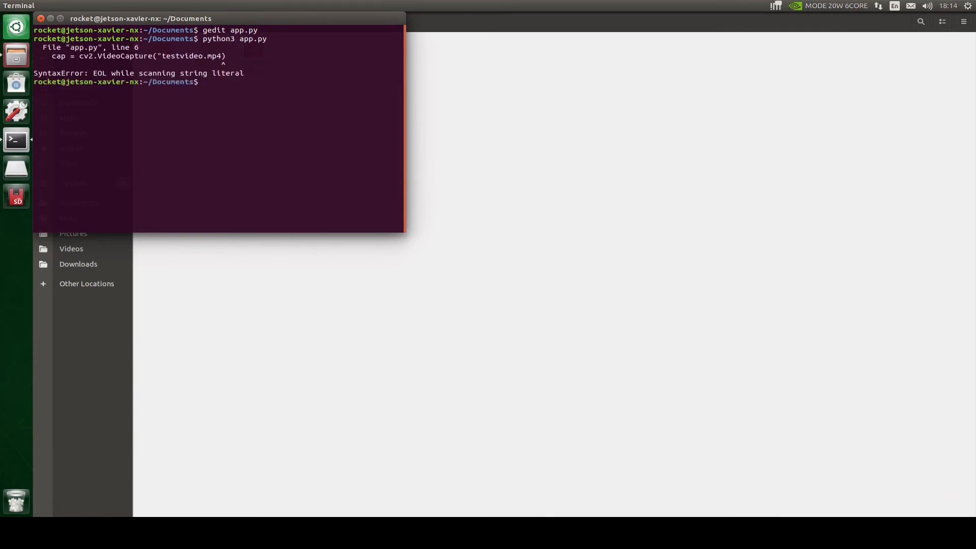
text(python3 app.py)
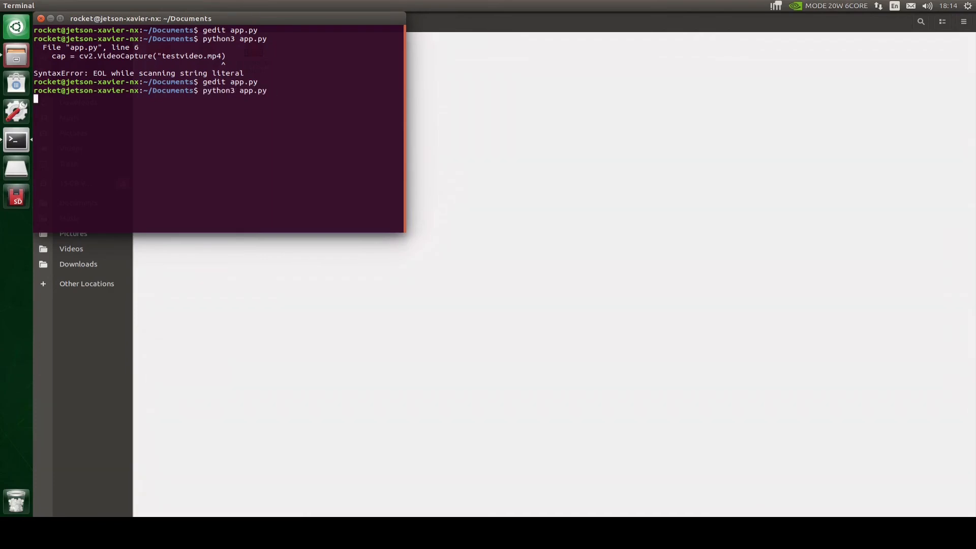
key(Return)
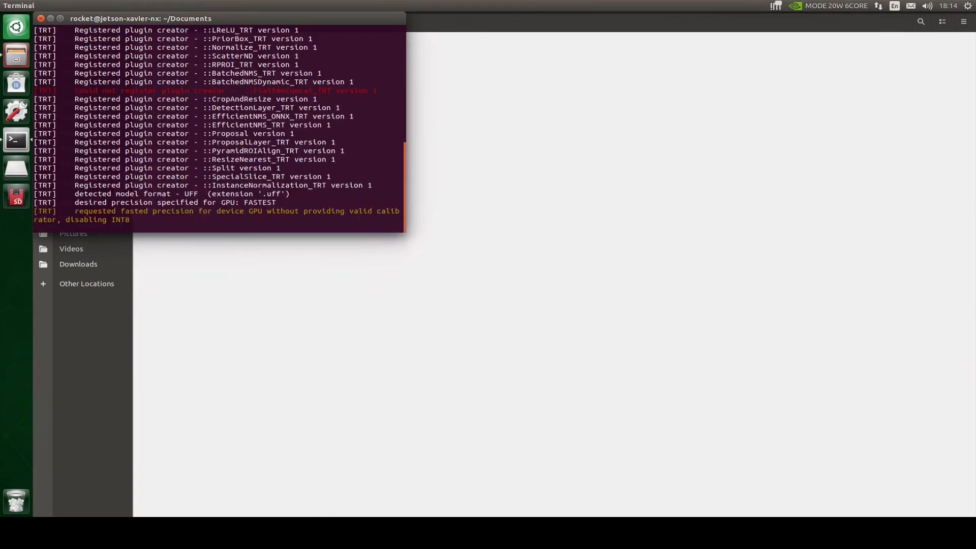